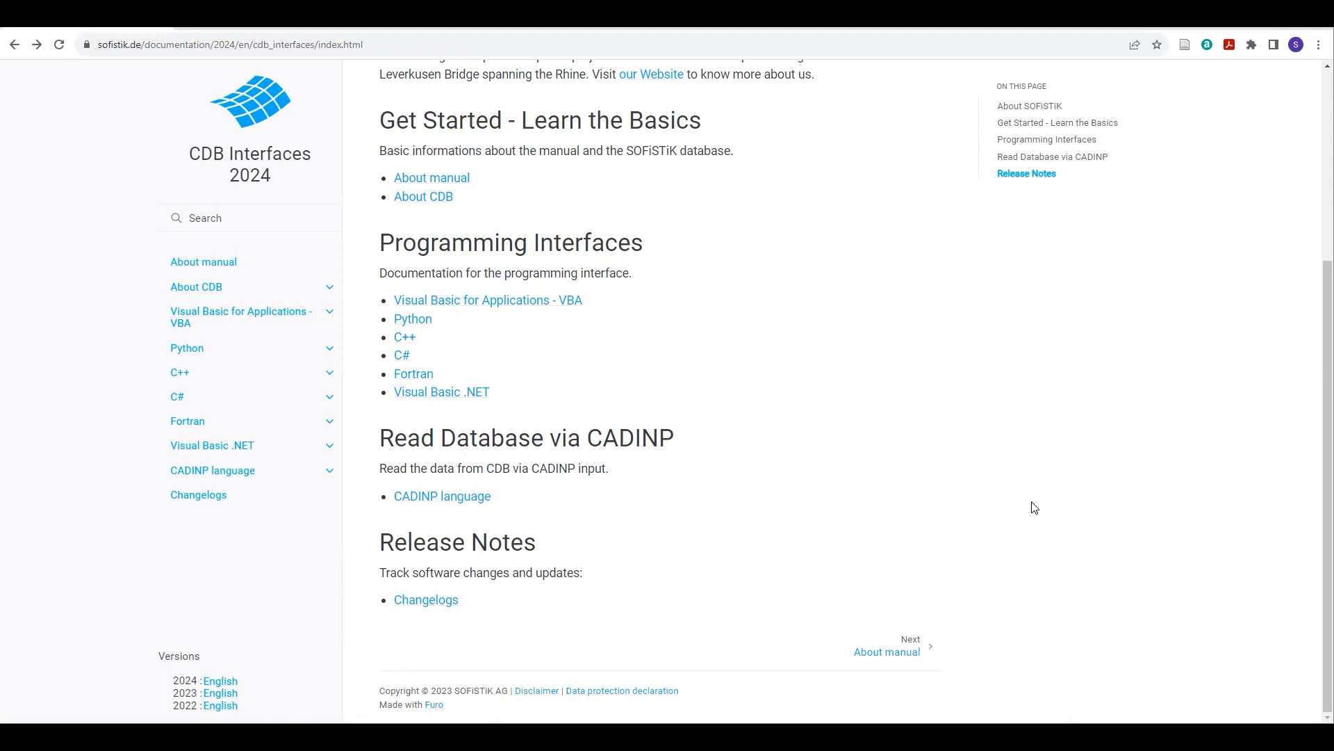
pyautogui.moveTo(908, 416)
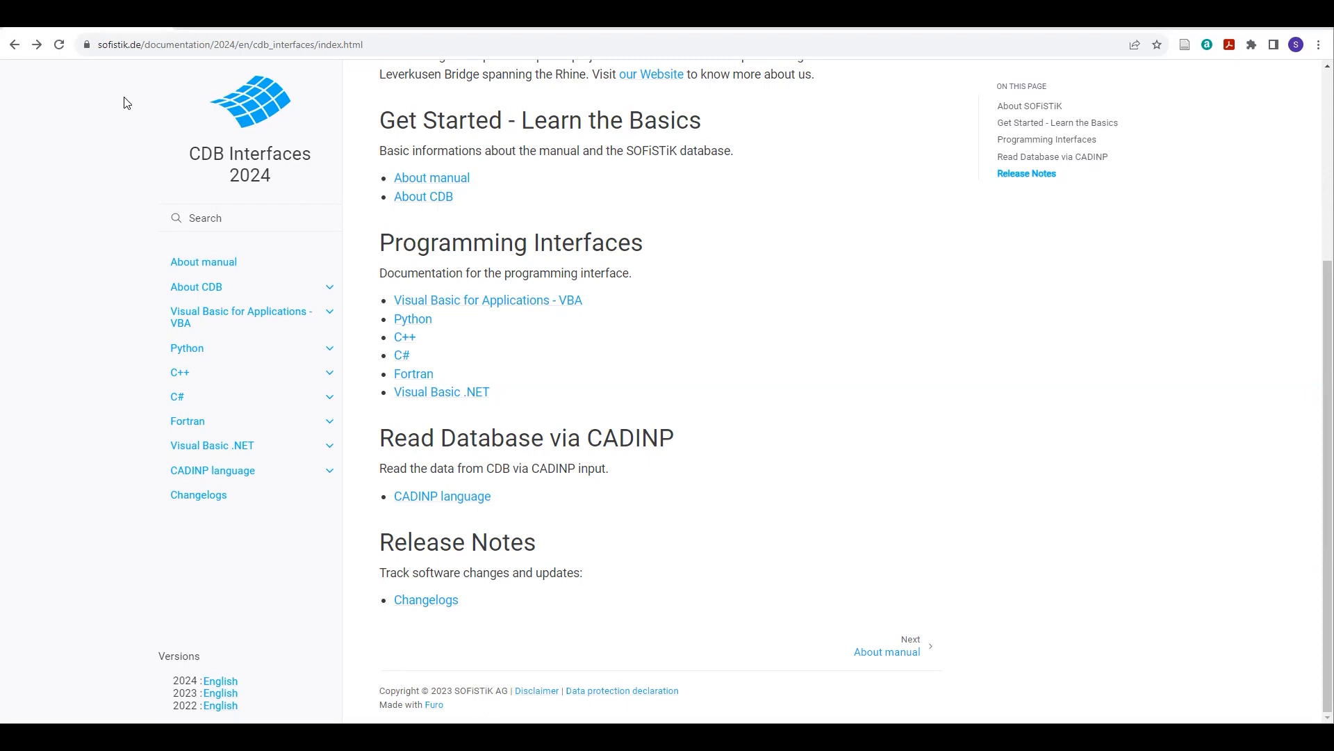
pyautogui.moveTo(420, 257)
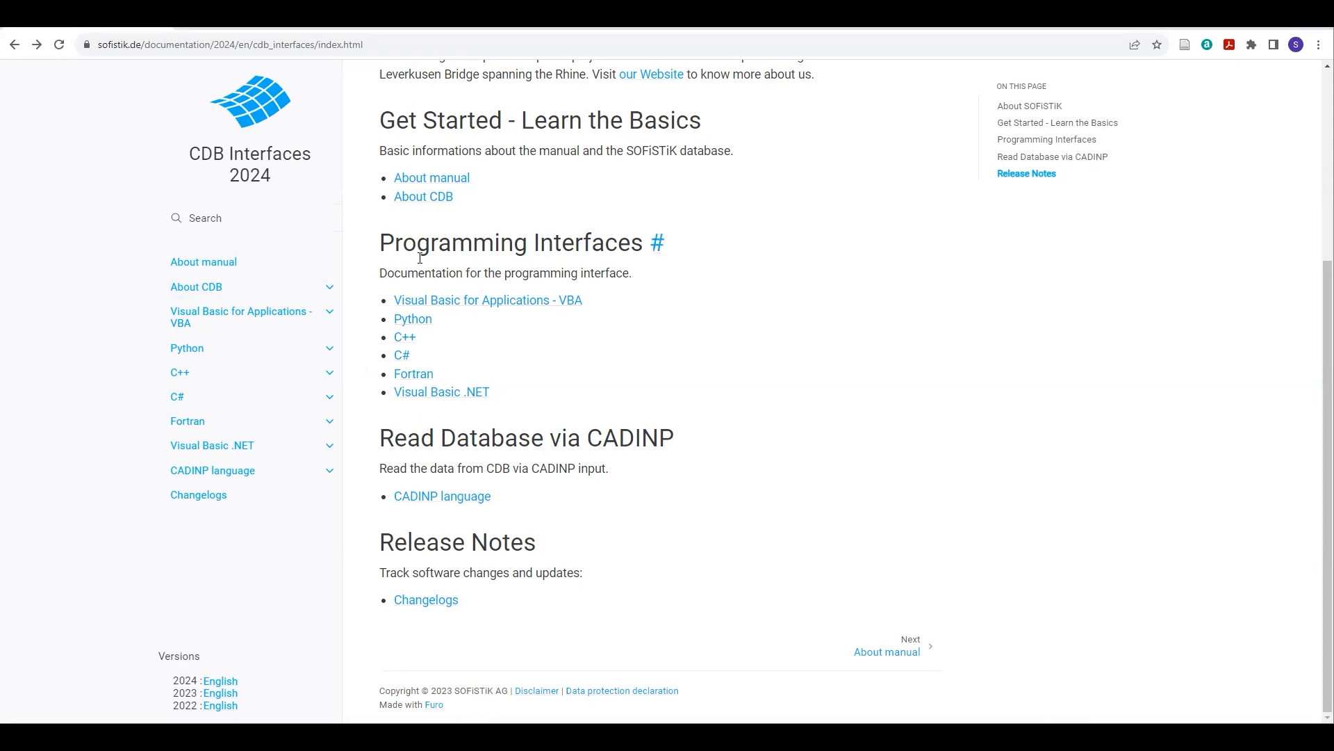
# Go to the Python programming interface page from the CDB Interfaces home page.
pyautogui.click(413, 318)
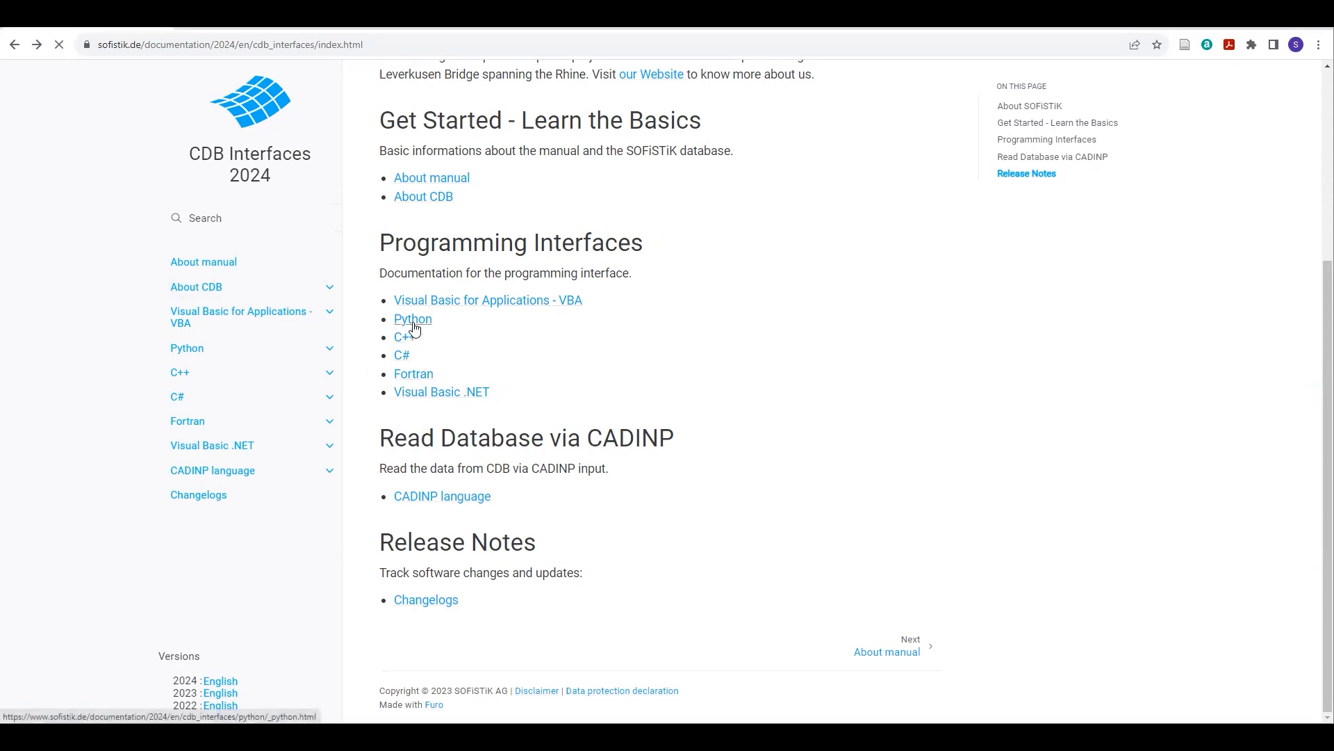
# Review the Python overview's contents listing Configure the project and Examples.
pyautogui.click(412, 318)
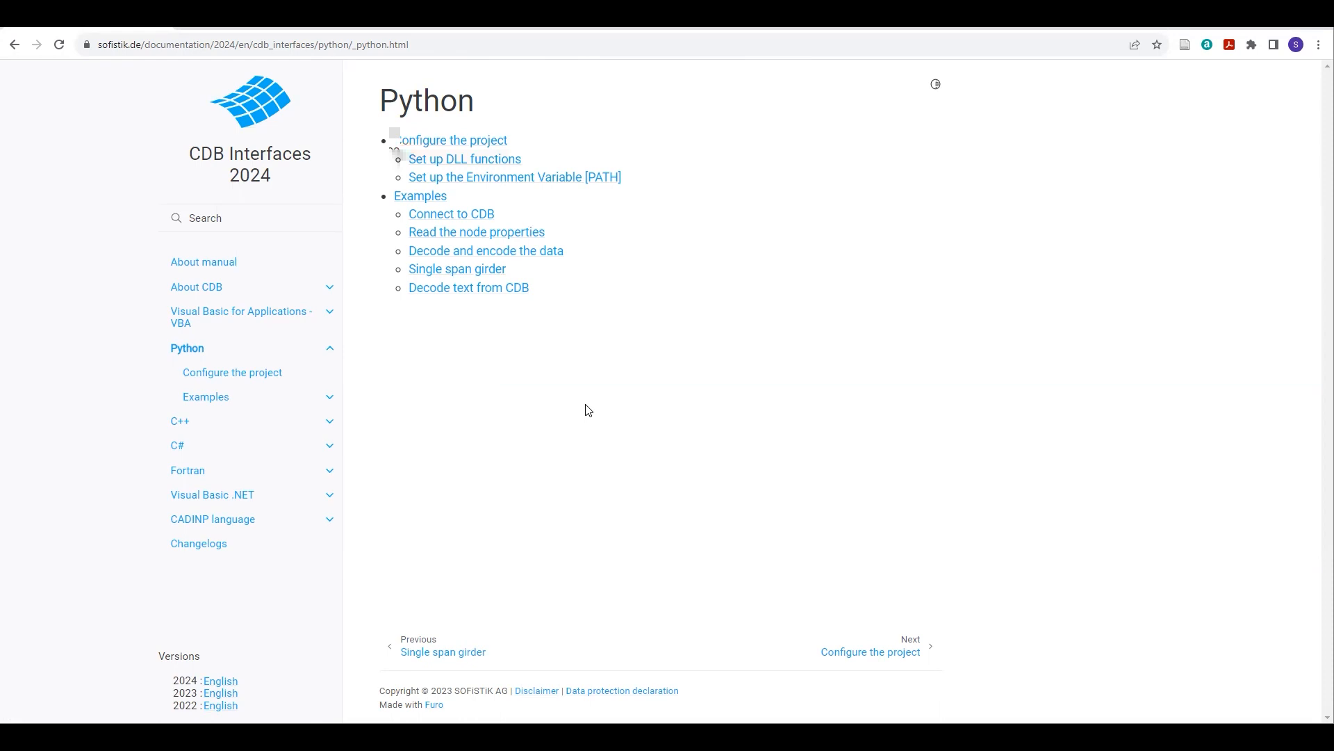
pyautogui.moveTo(617, 328)
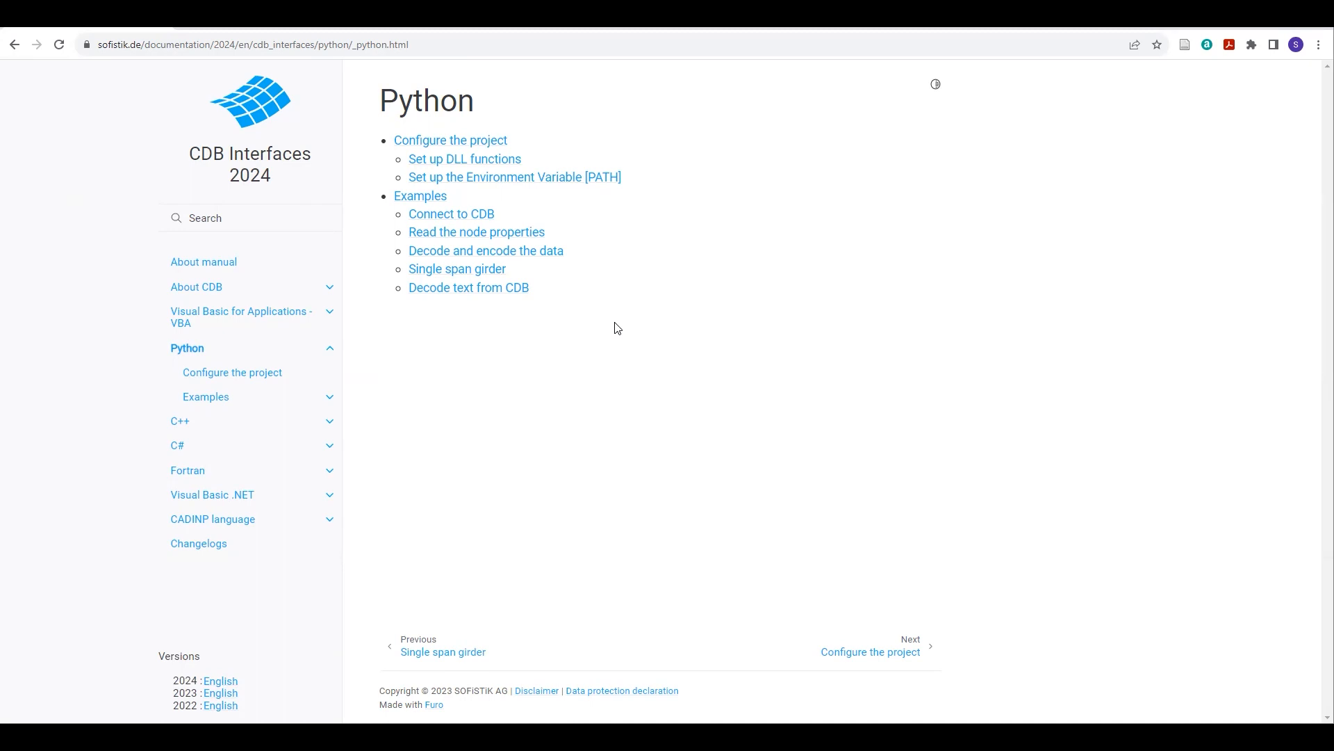
pyautogui.moveTo(419, 80)
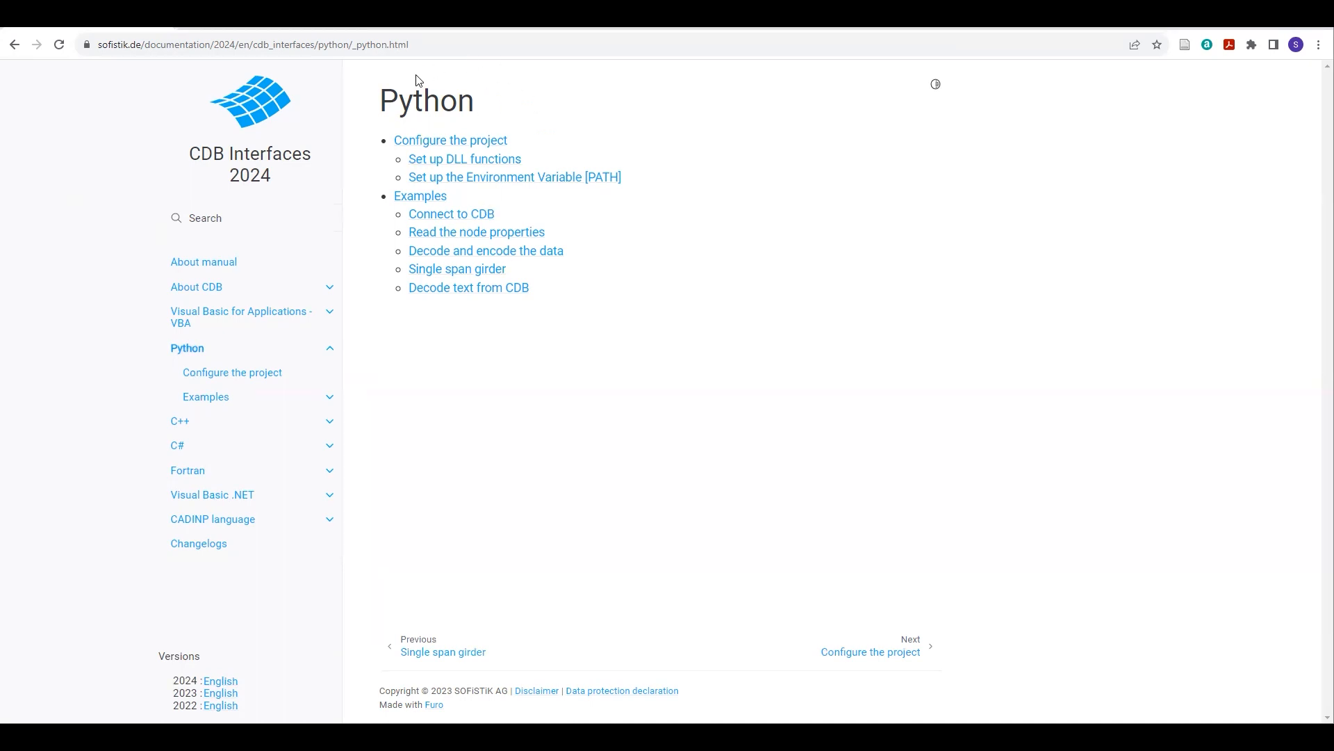
pyautogui.moveTo(752, 283)
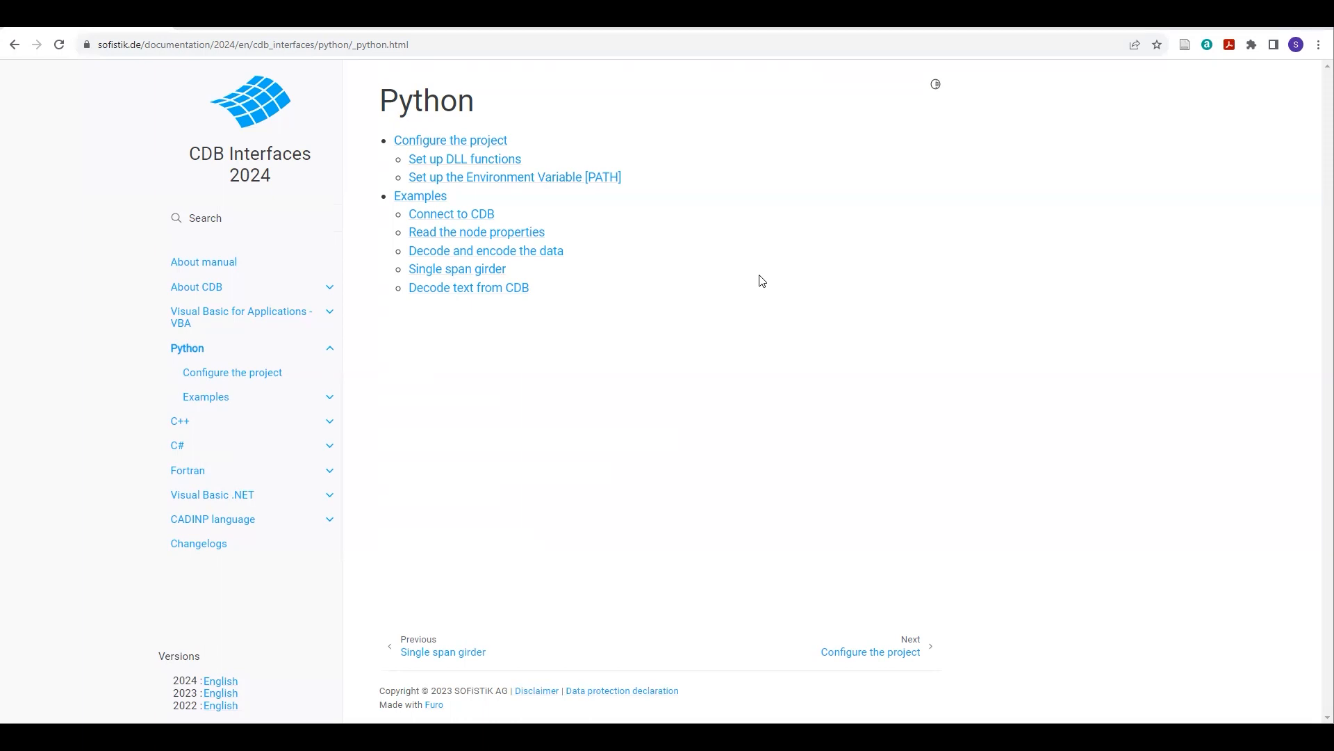
pyautogui.moveTo(789, 302)
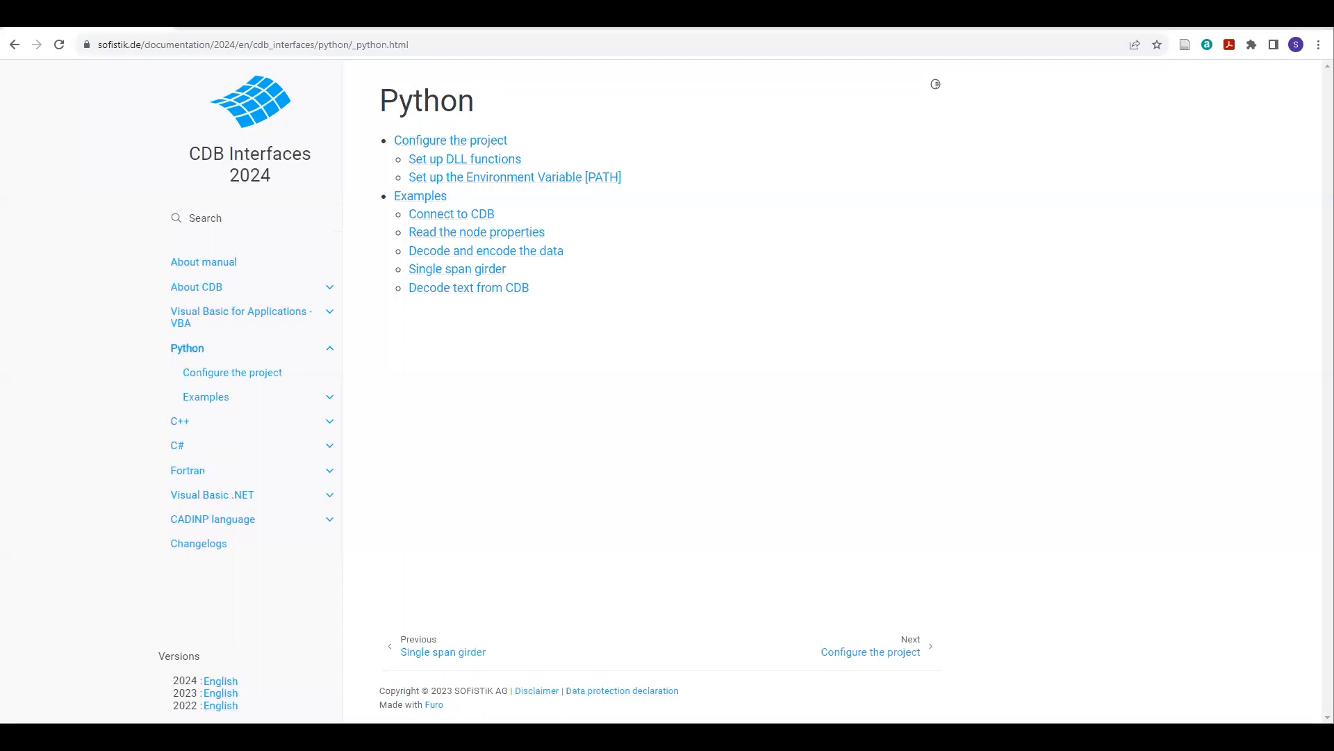
# Read Configure the project from Set up DLL functions down to the Python 3.7 environment PATH section.
pyautogui.click(450, 139)
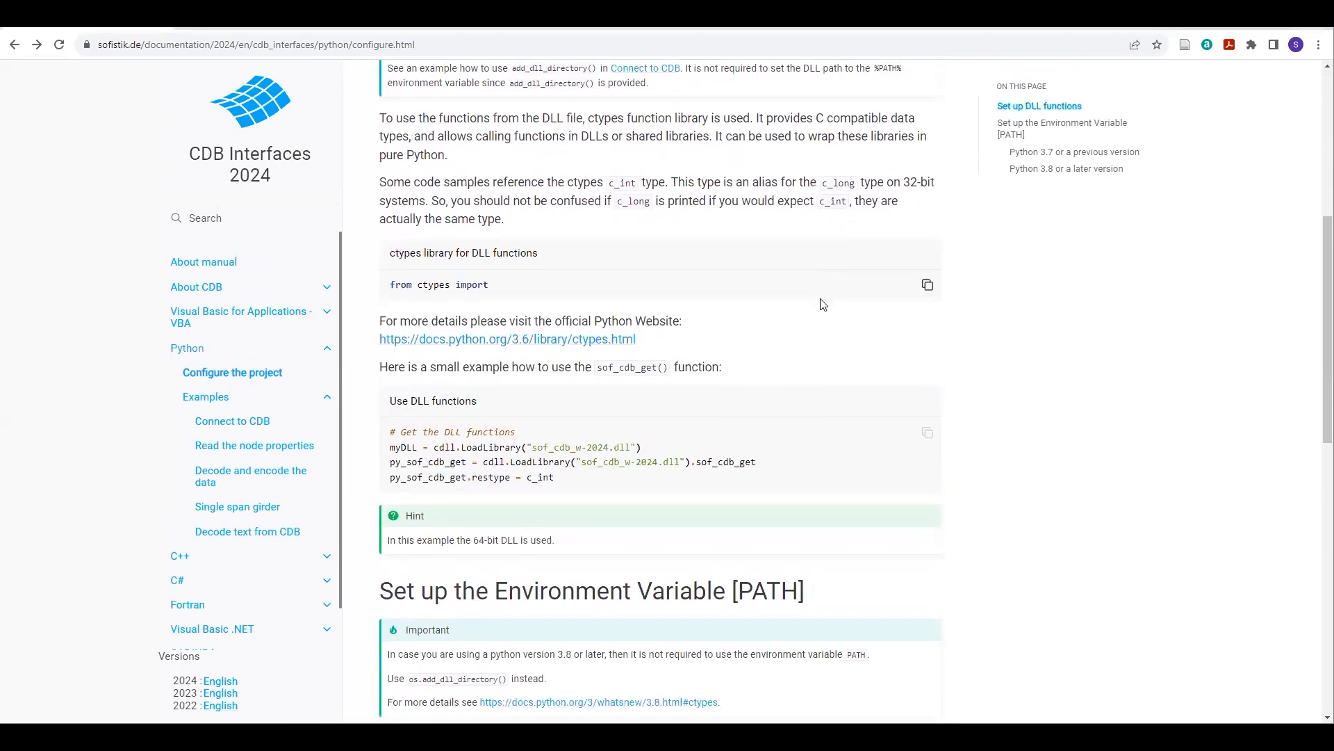
pyautogui.scroll(-3)
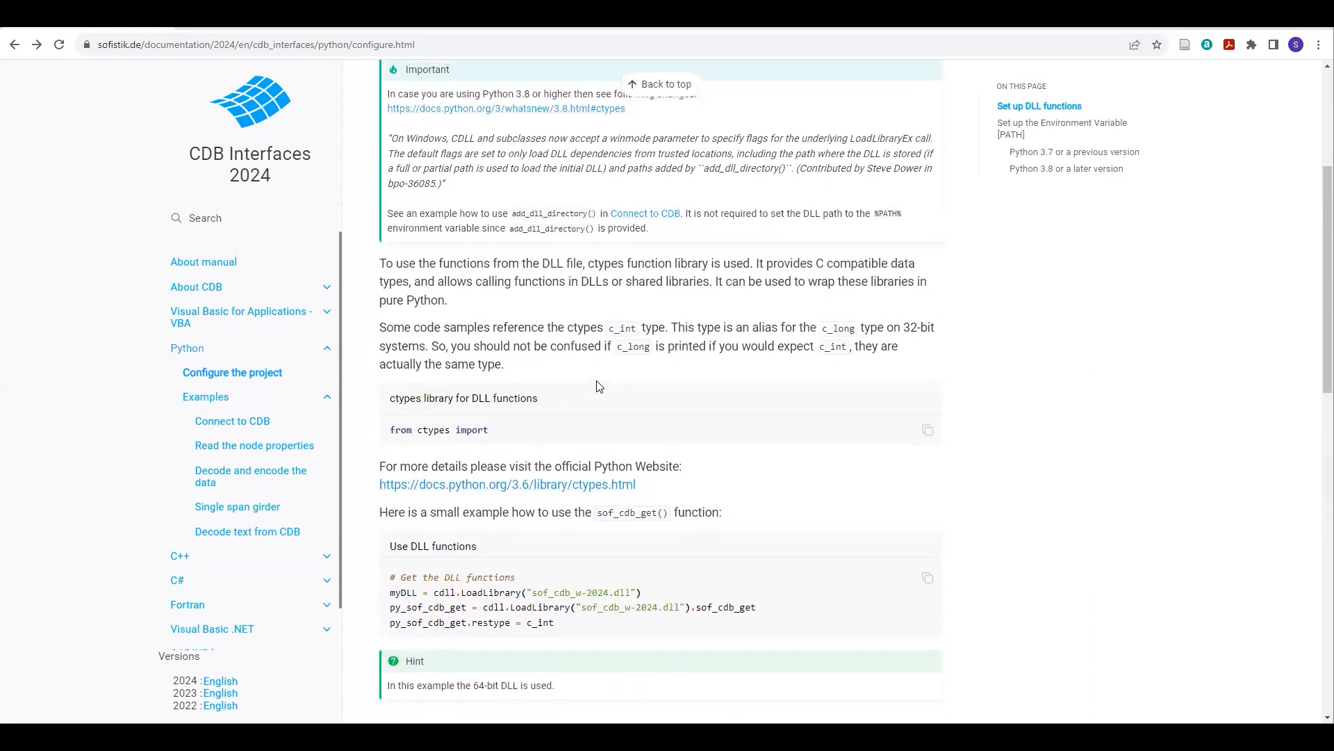
pyautogui.scroll(-3)
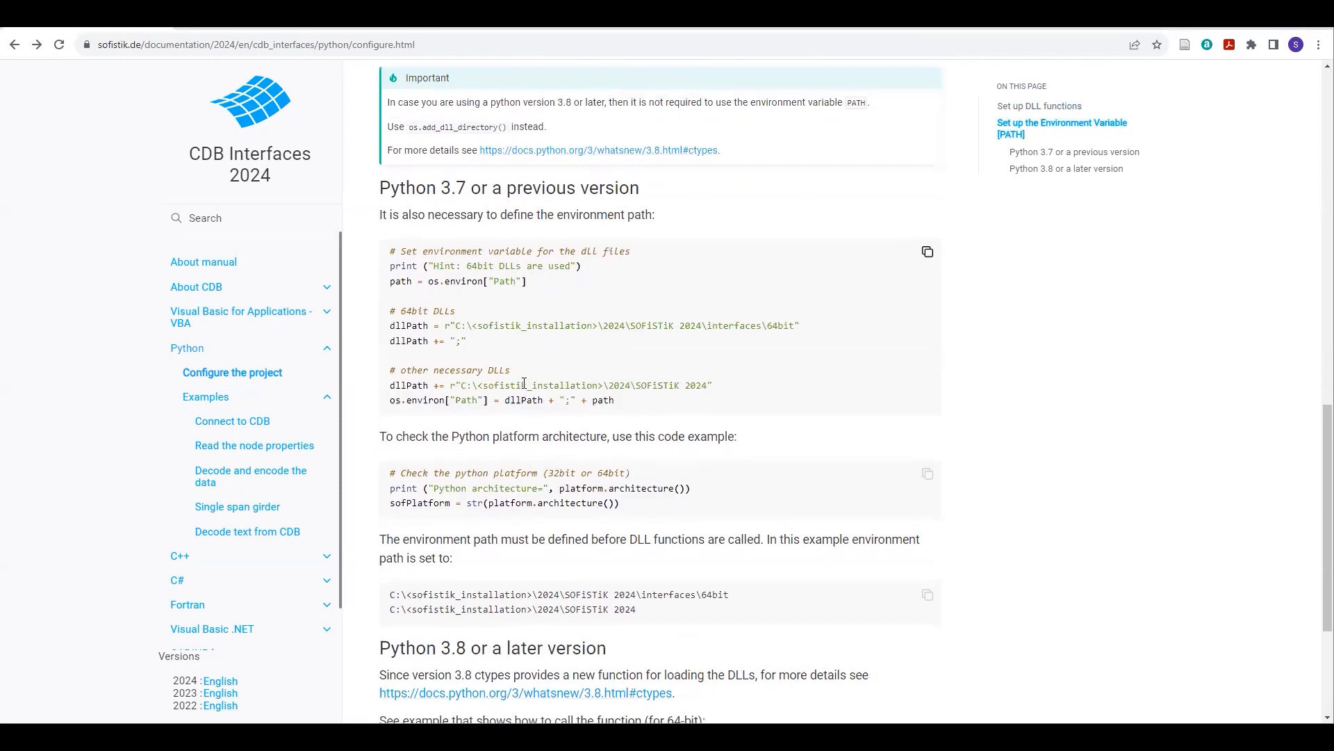
pyautogui.scroll(-3)
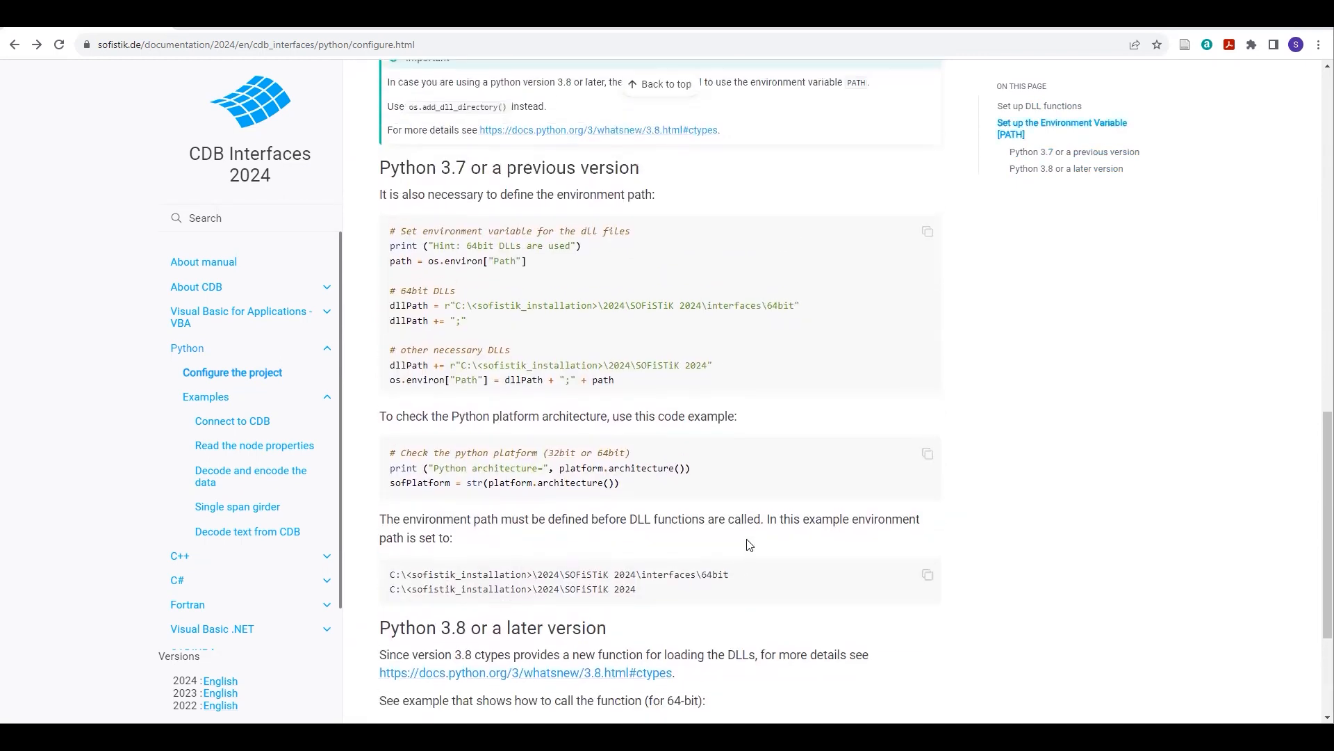
pyautogui.scroll(-3)
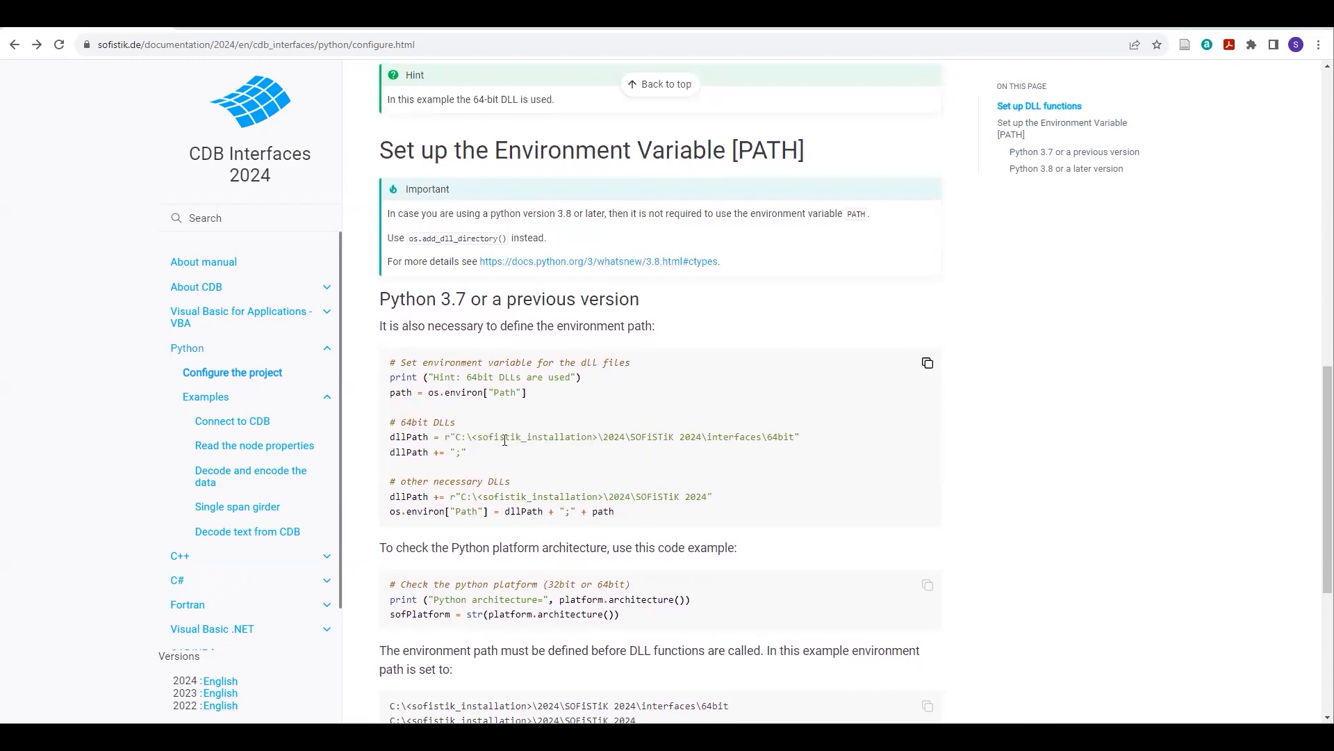
pyautogui.moveTo(457, 436); pyautogui.dragTo(790, 436)
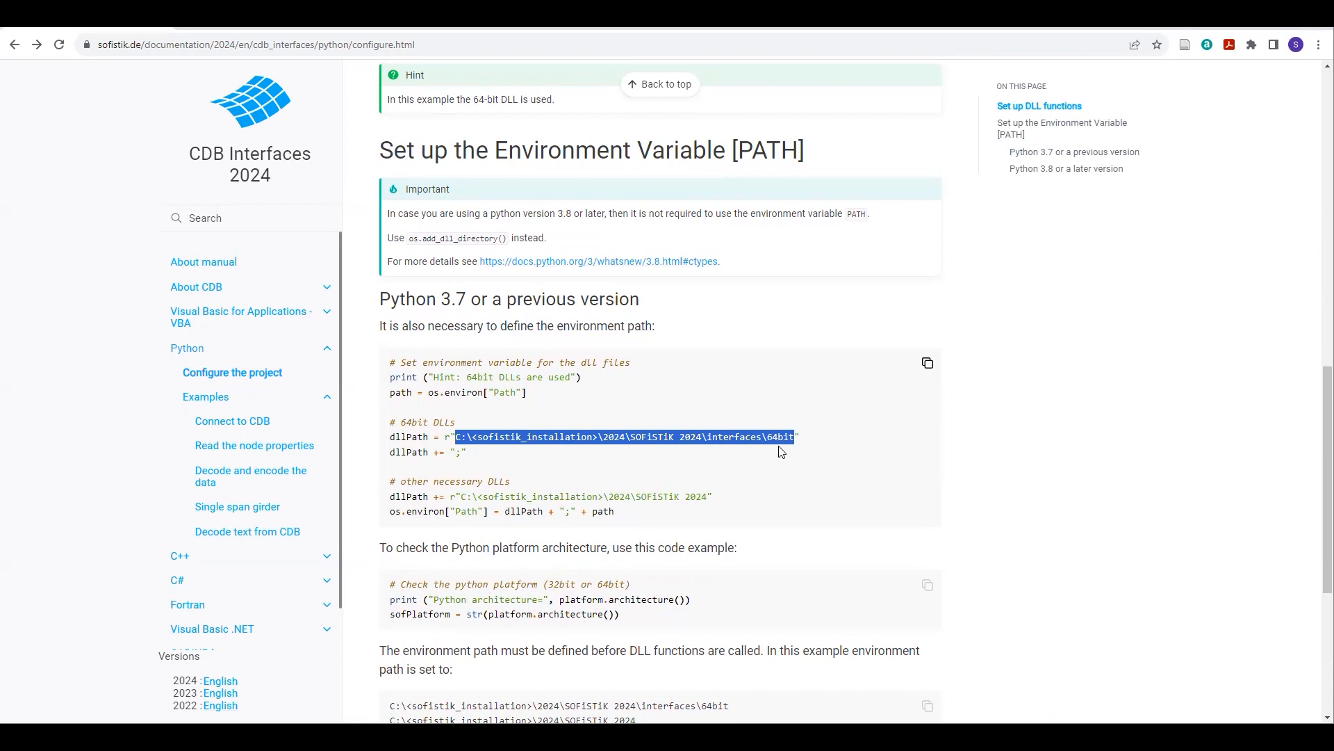
pyautogui.moveTo(755, 459)
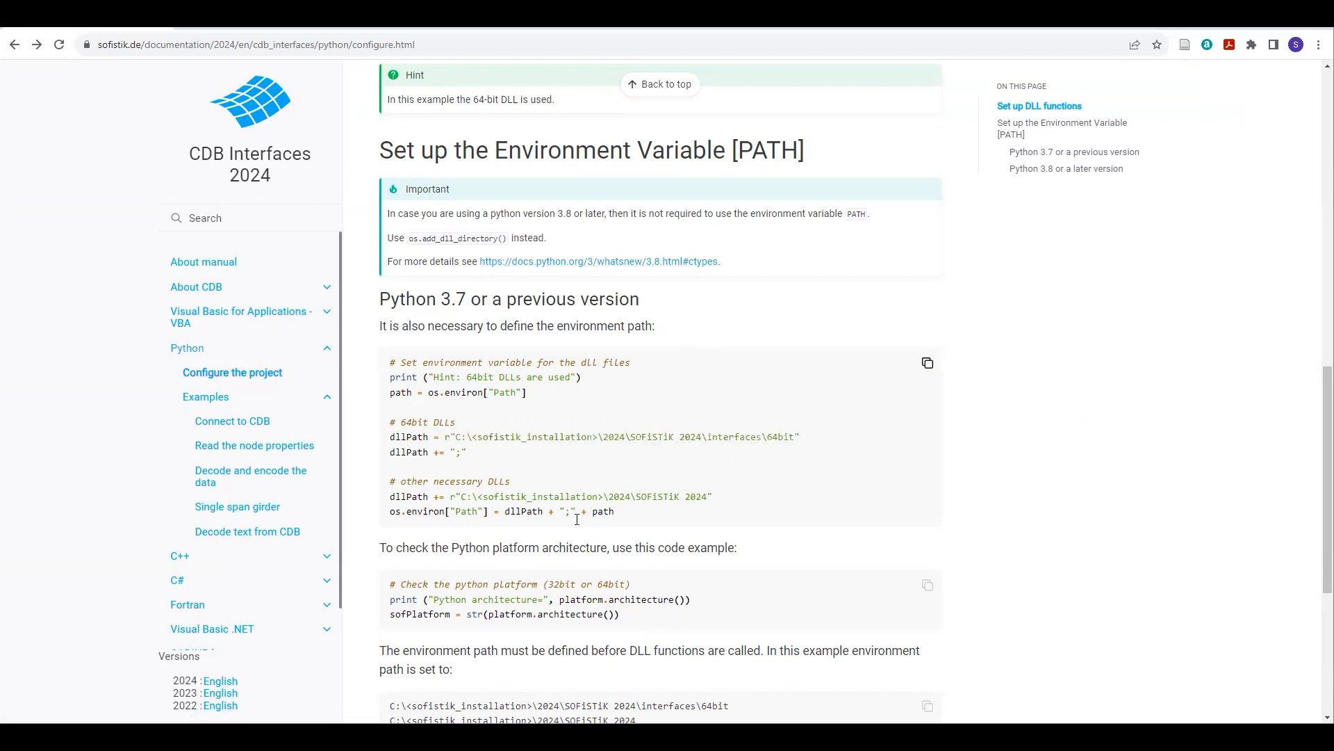
pyautogui.moveTo(482, 496); pyautogui.dragTo(710, 497)
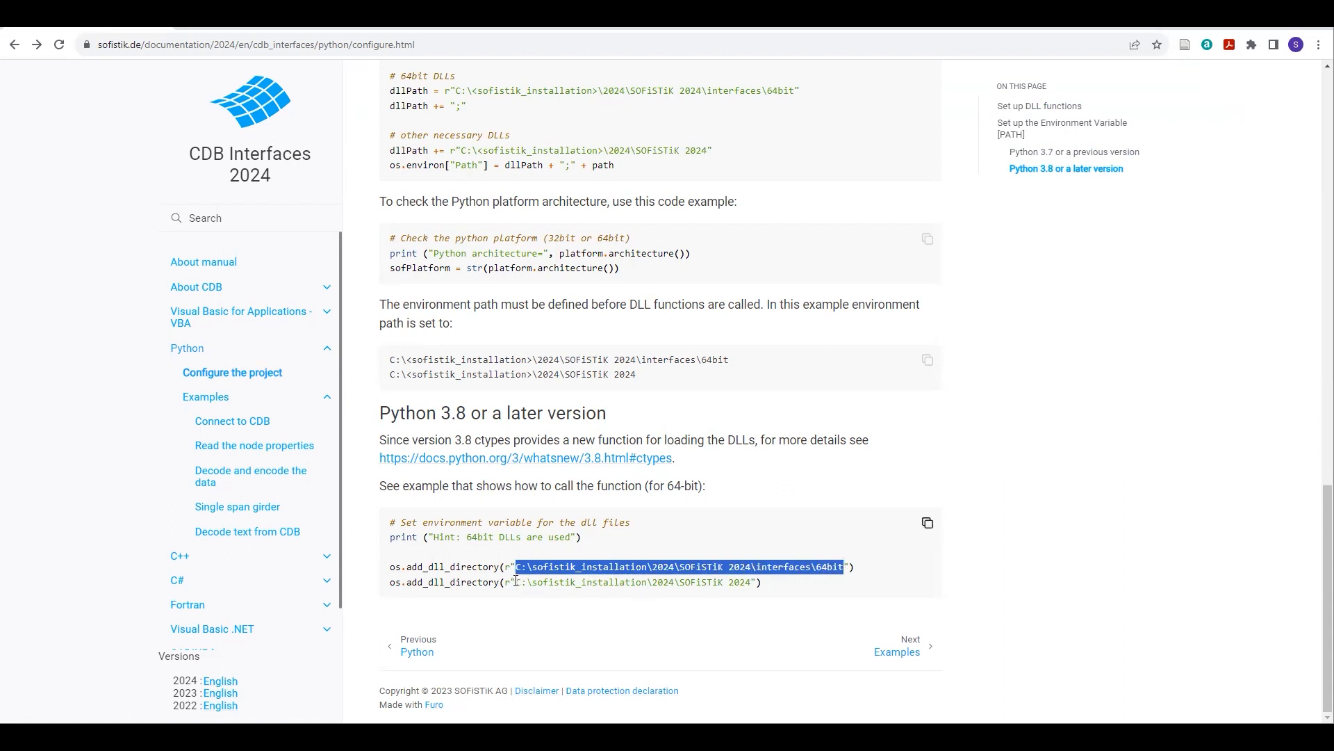
pyautogui.moveTo(518, 582); pyautogui.dragTo(752, 582)
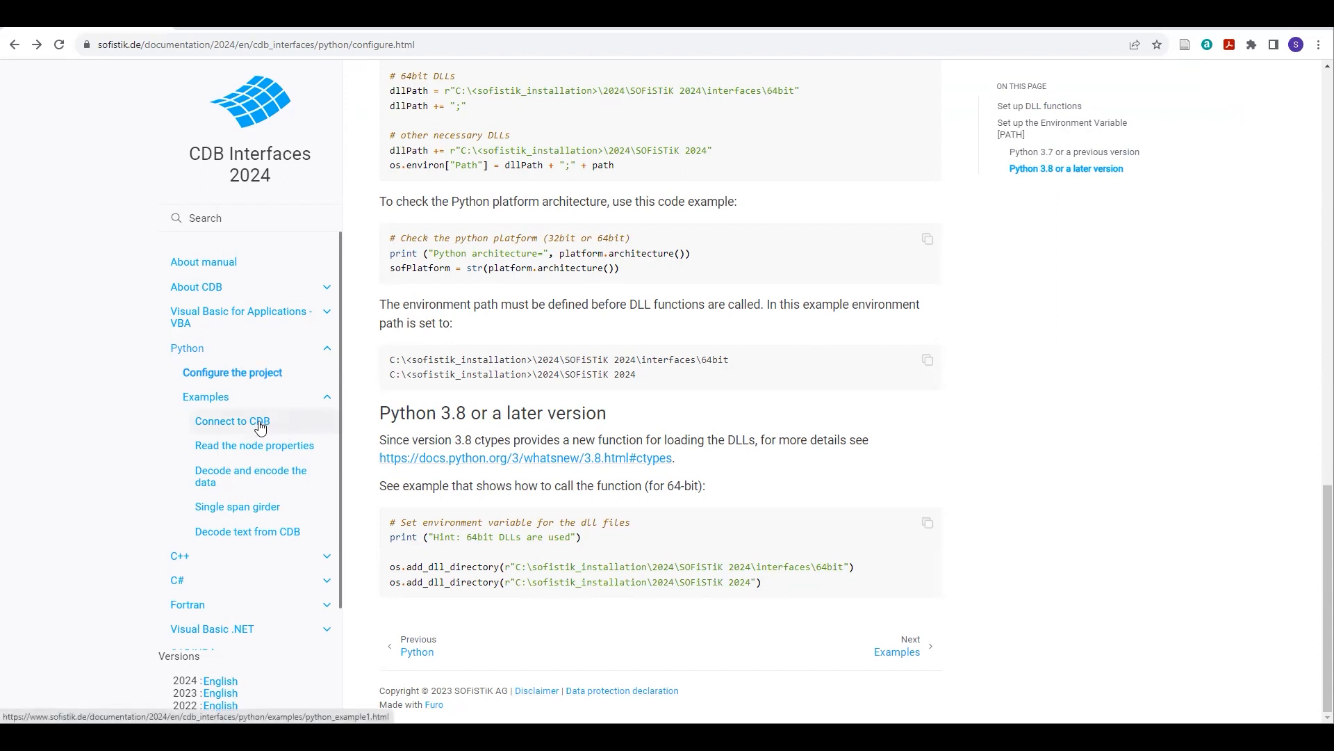
pyautogui.click(232, 419)
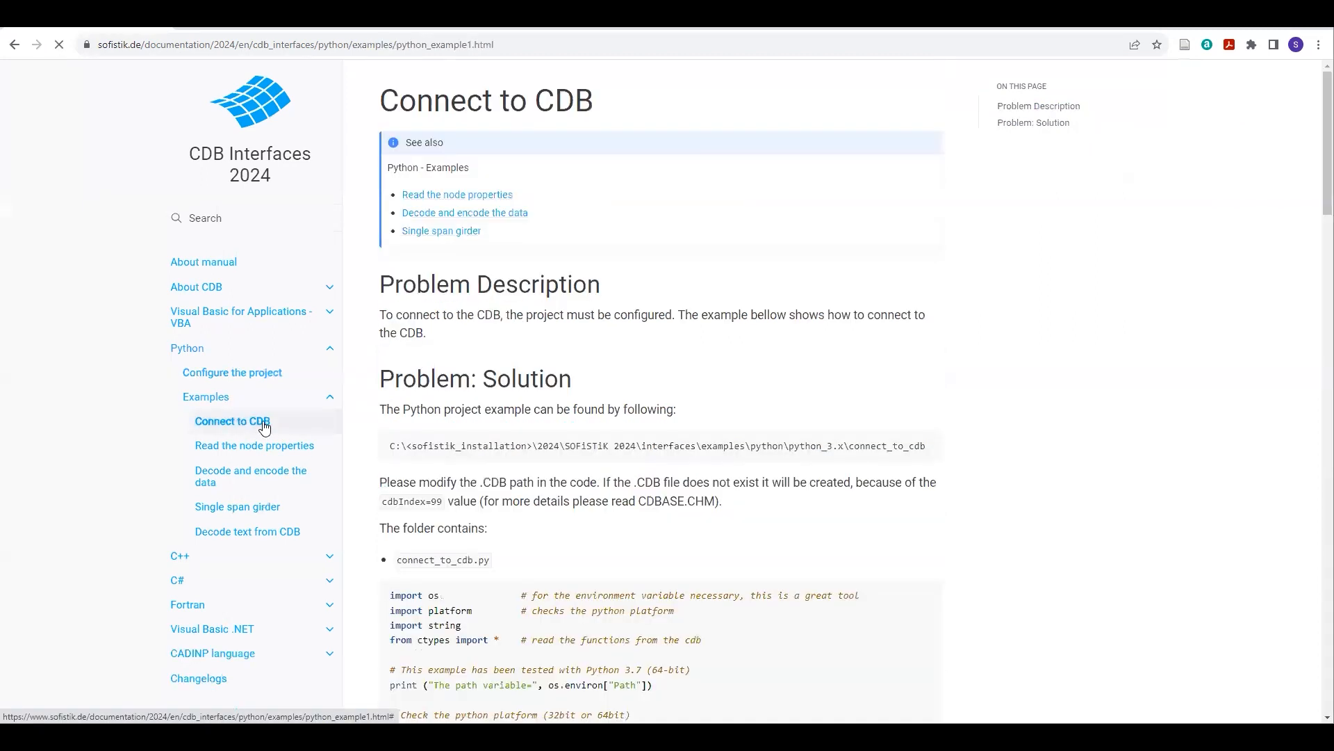
pyautogui.scroll(-3)
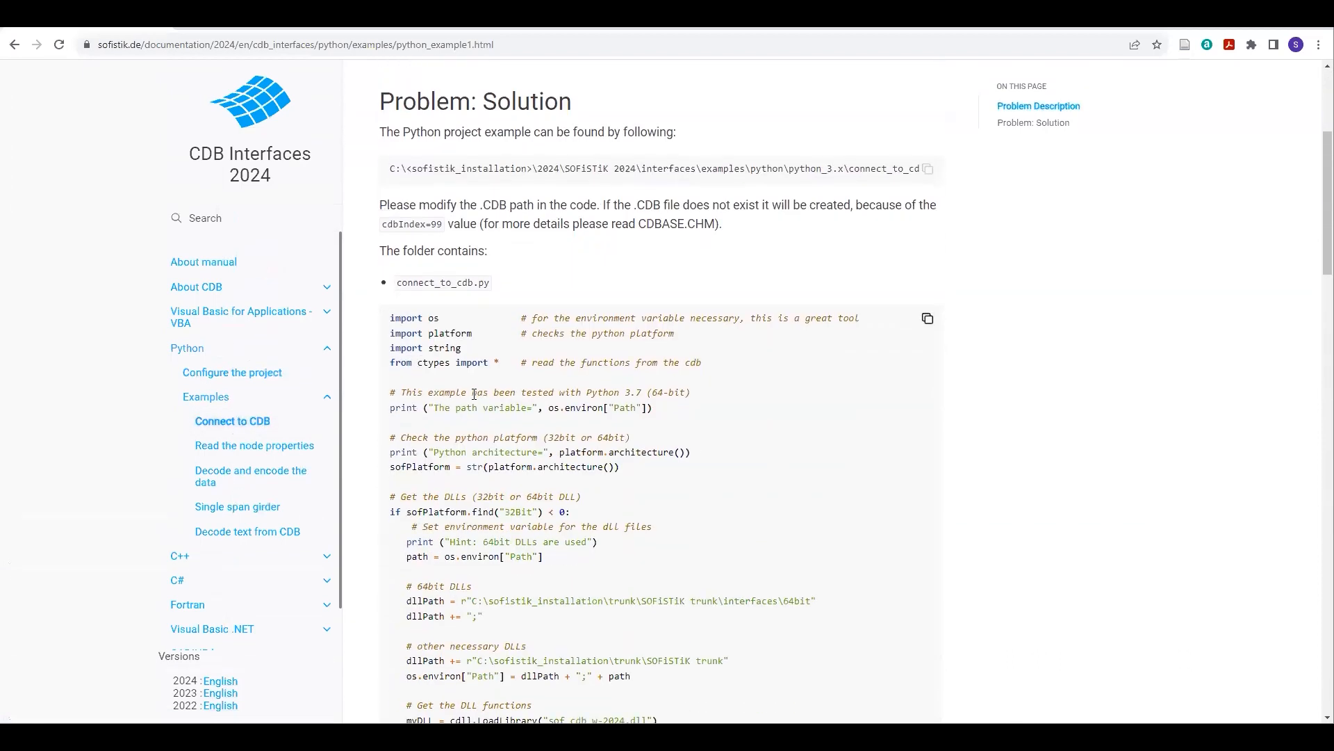
pyautogui.scroll(-3)
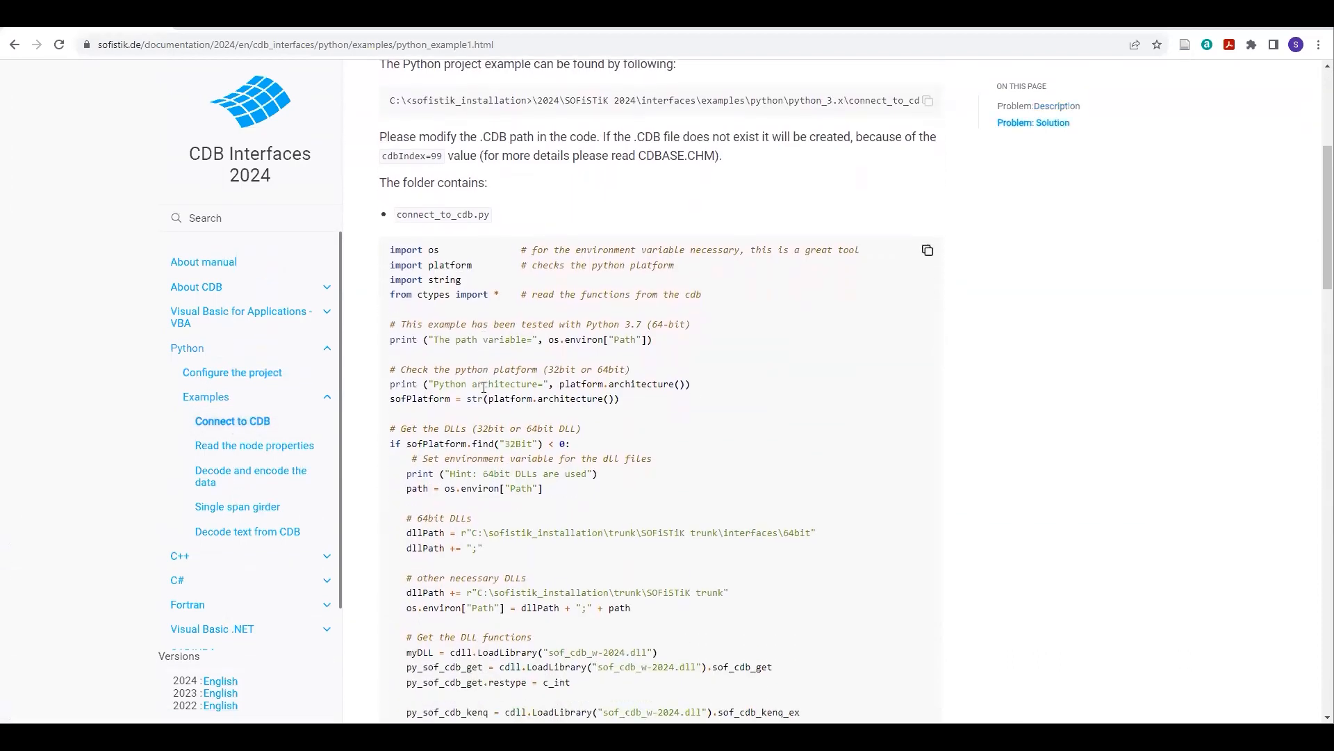
pyautogui.scroll(-3)
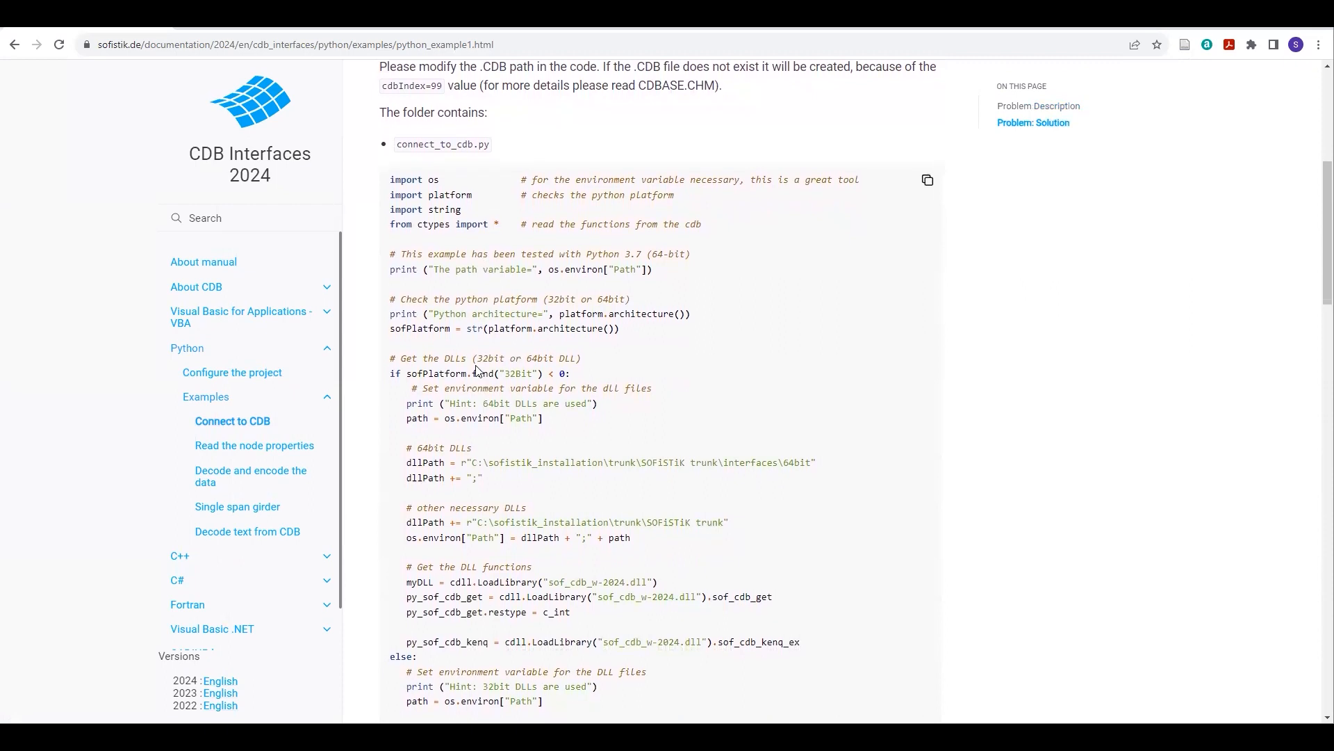
pyautogui.scroll(-3)
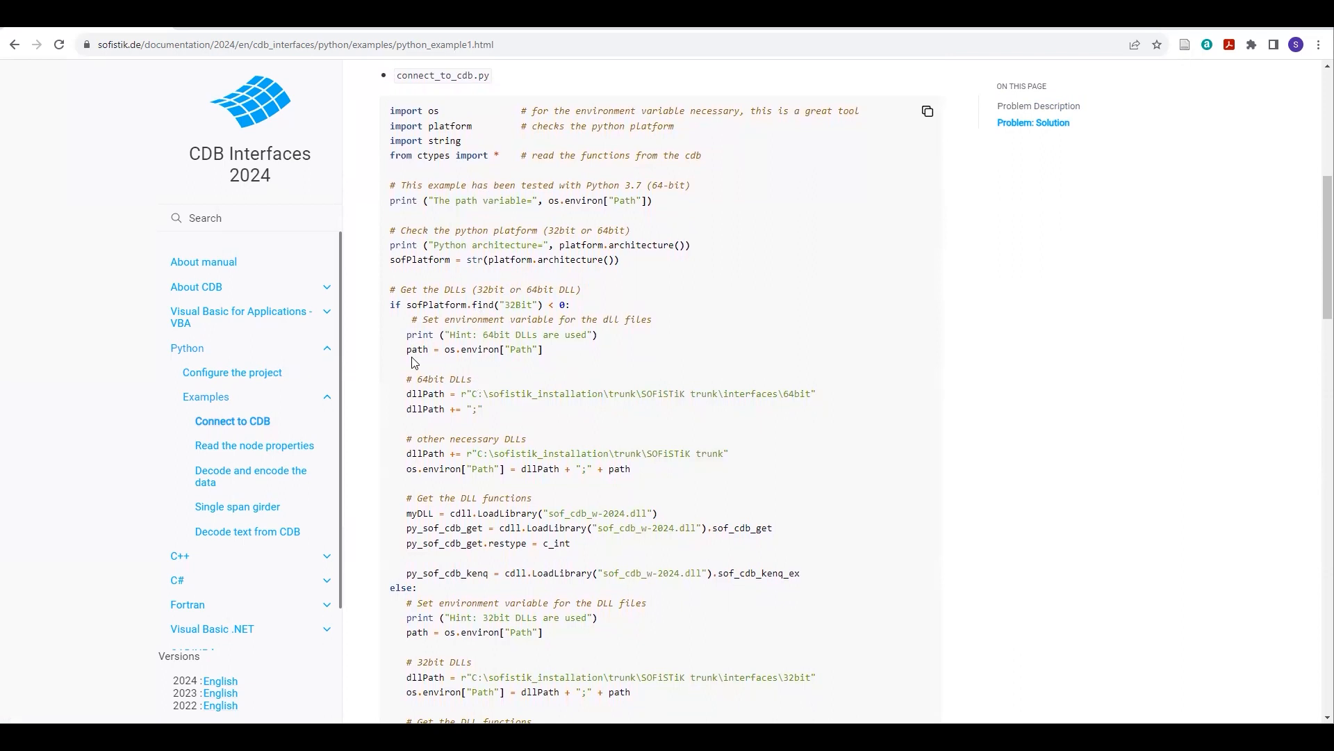
pyautogui.moveTo(477, 275)
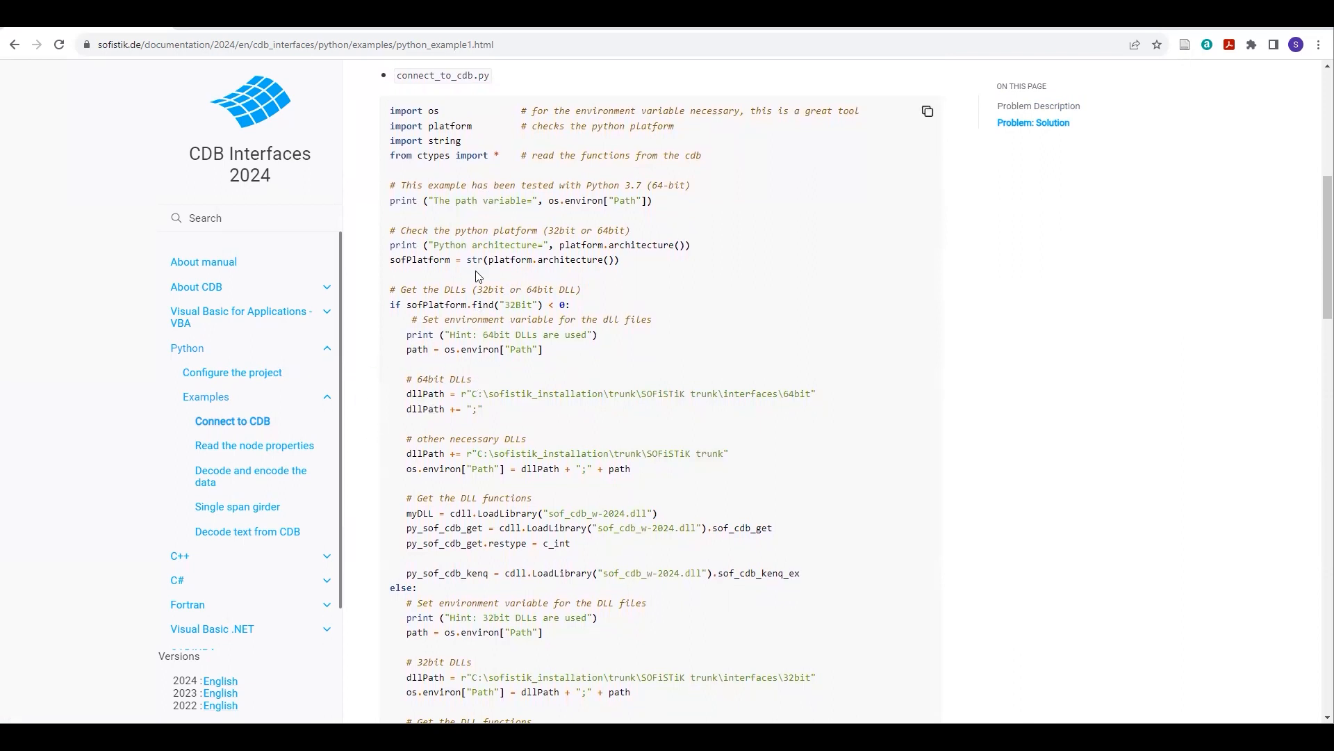
pyautogui.moveTo(560, 427)
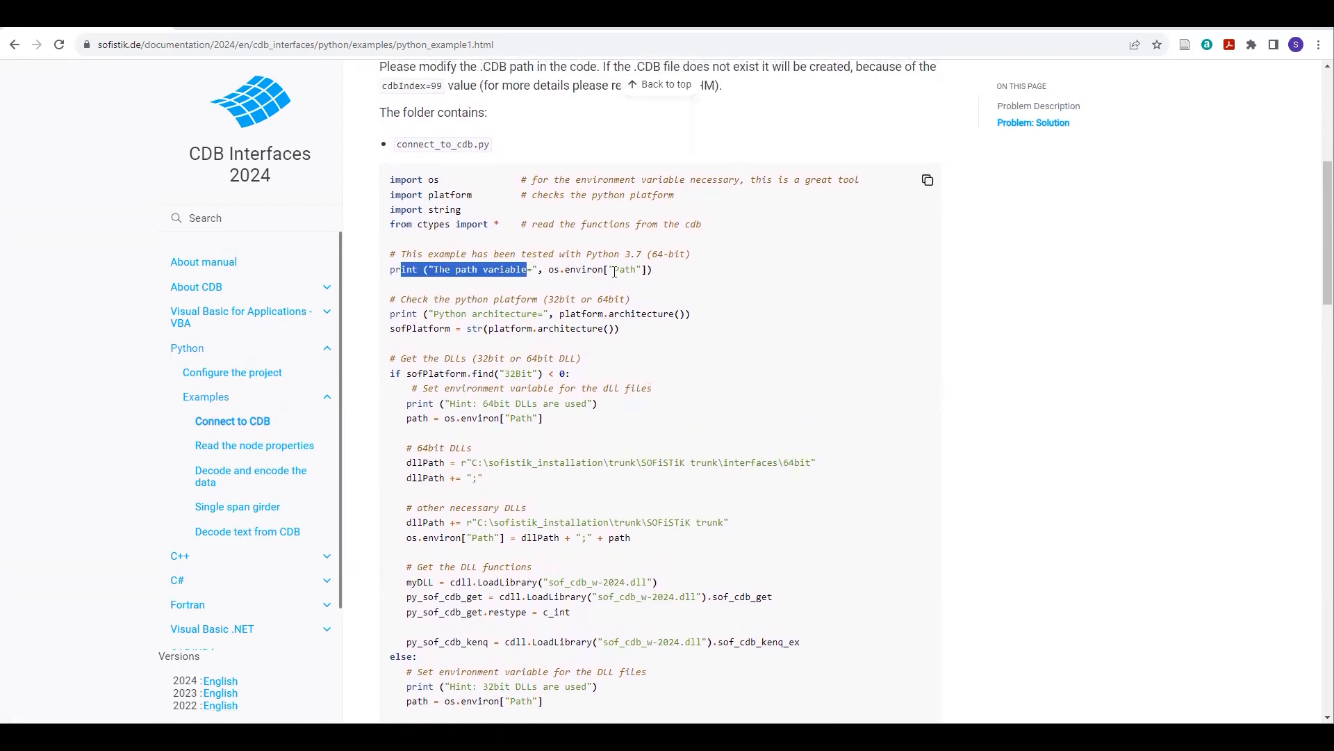
pyautogui.click(691, 339)
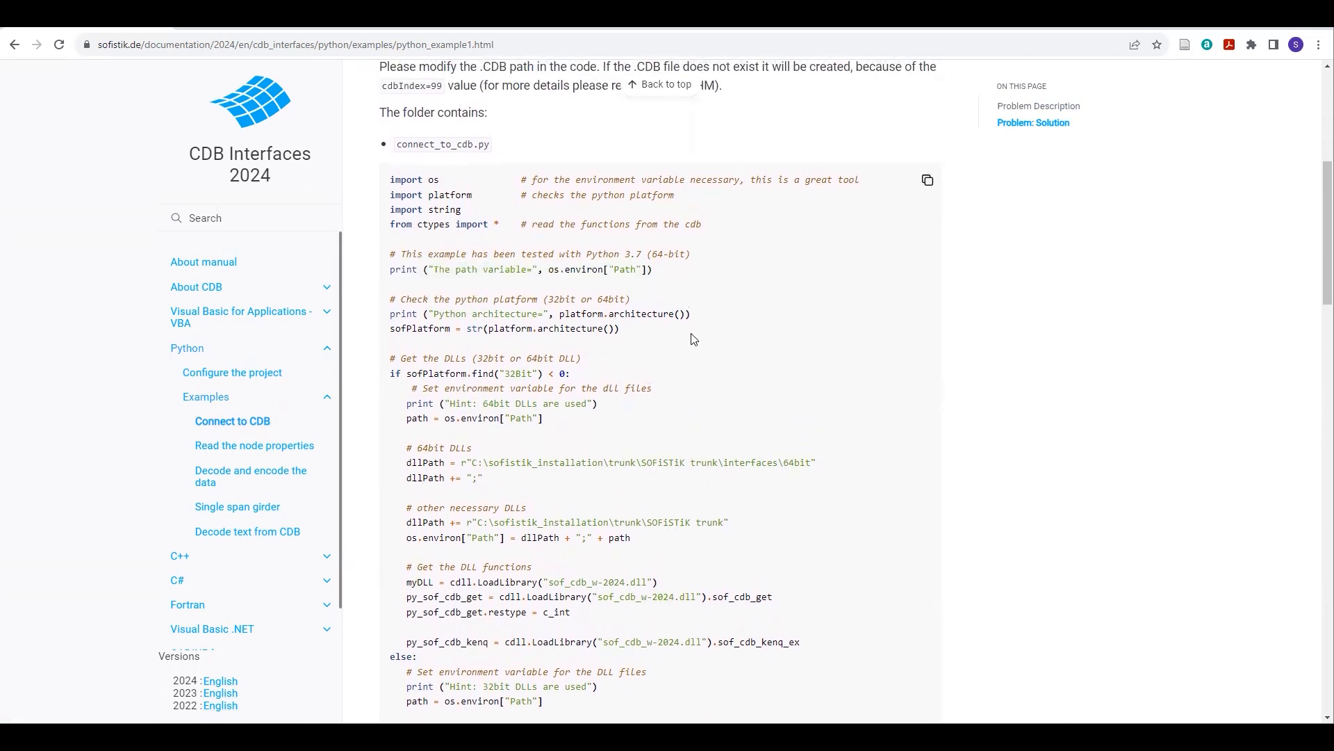
pyautogui.scroll(-3)
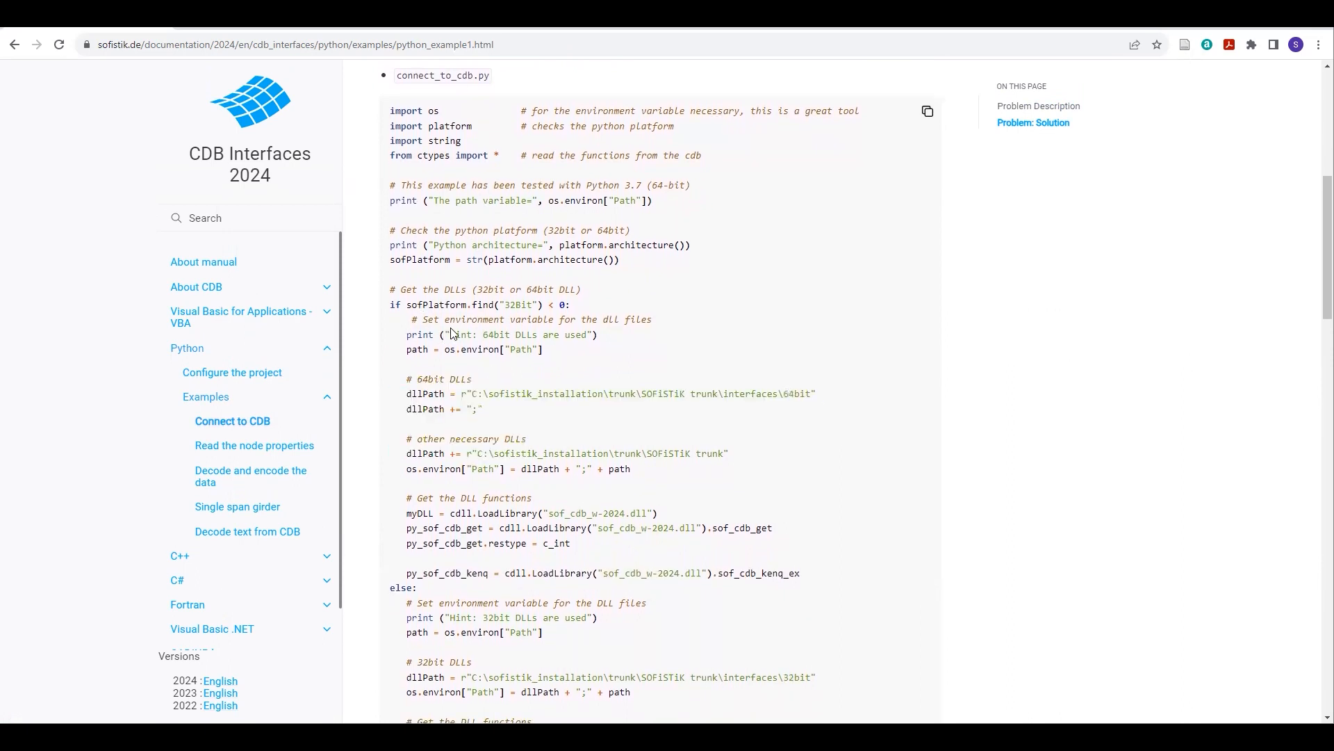
pyautogui.moveTo(484, 393); pyautogui.dragTo(777, 393)
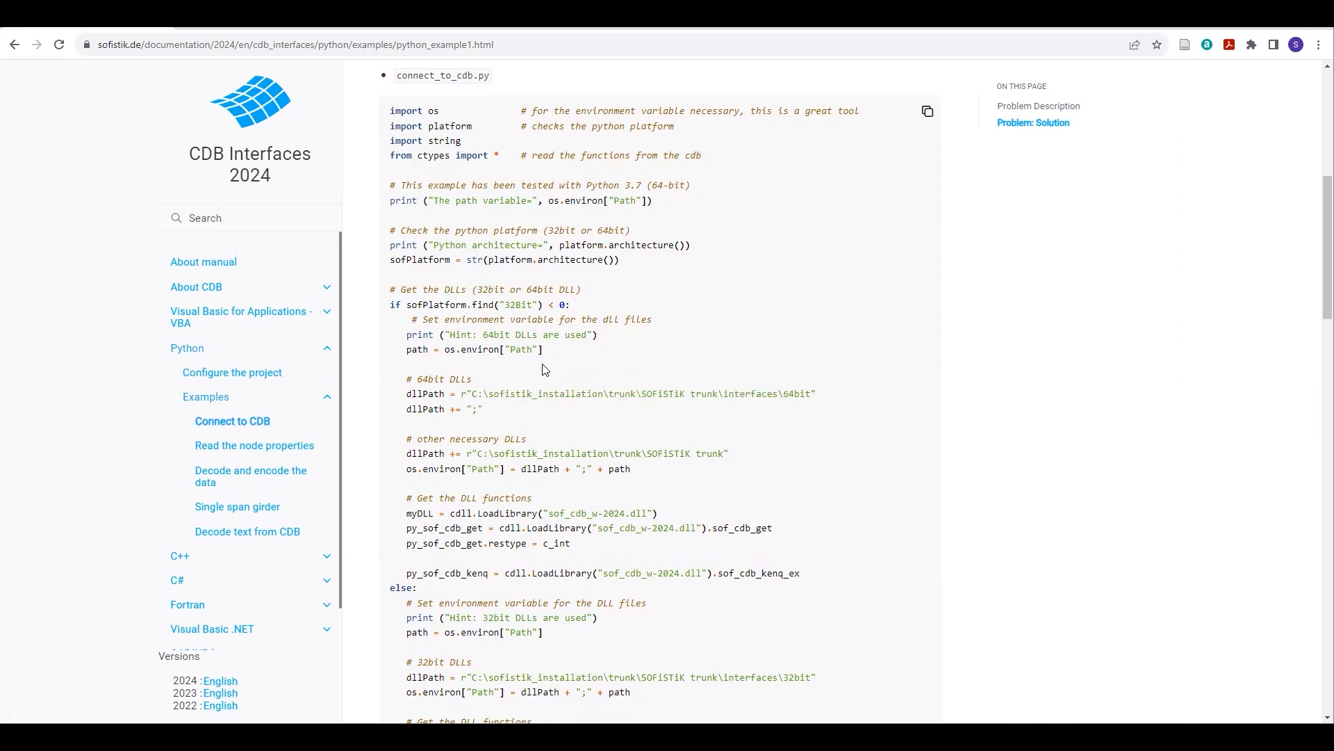
pyautogui.scroll(-3)
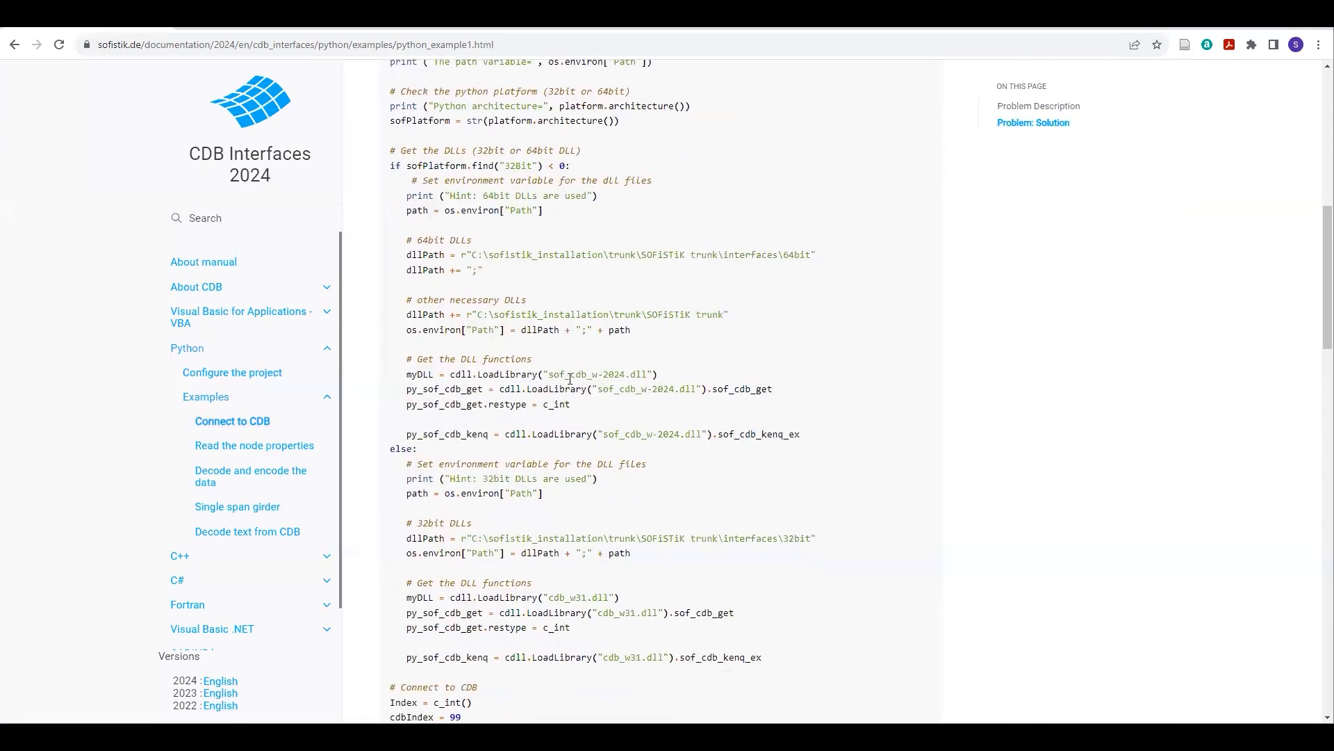
pyautogui.scroll(3)
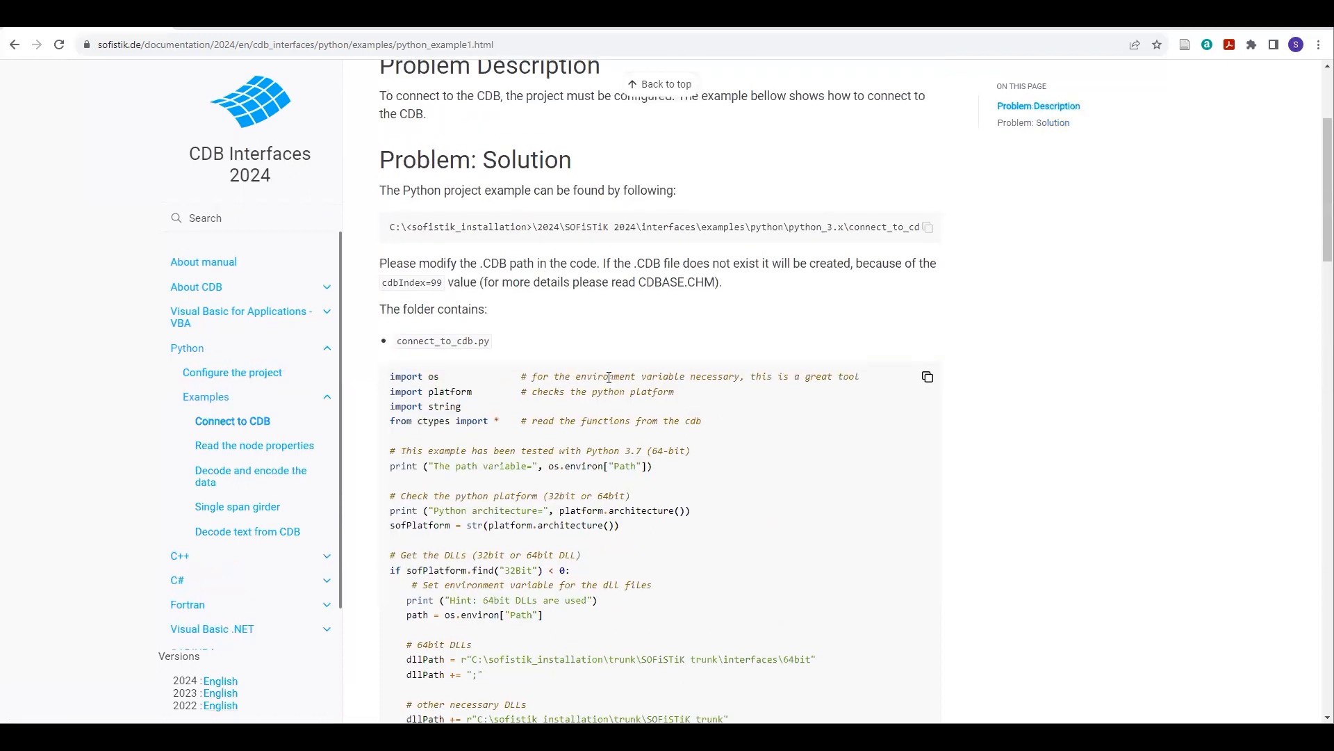
pyautogui.scroll(-3)
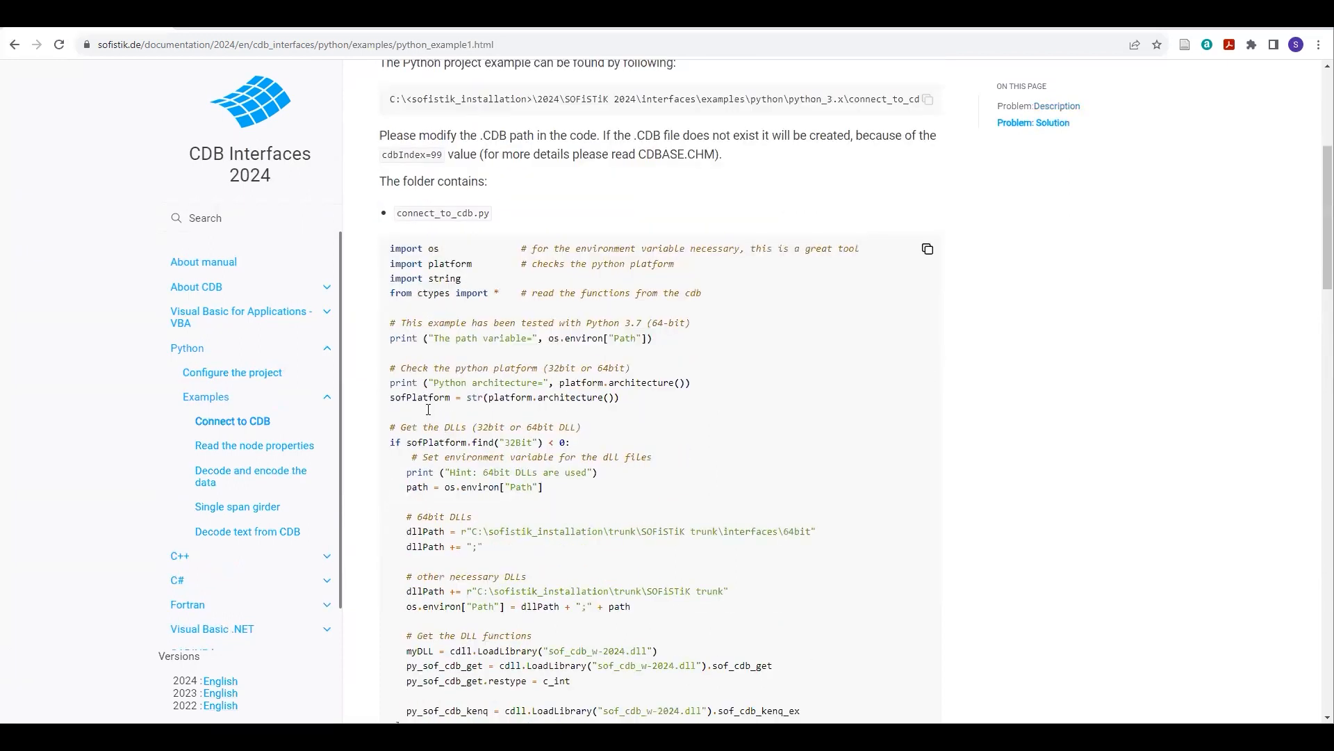
pyautogui.scroll(-3)
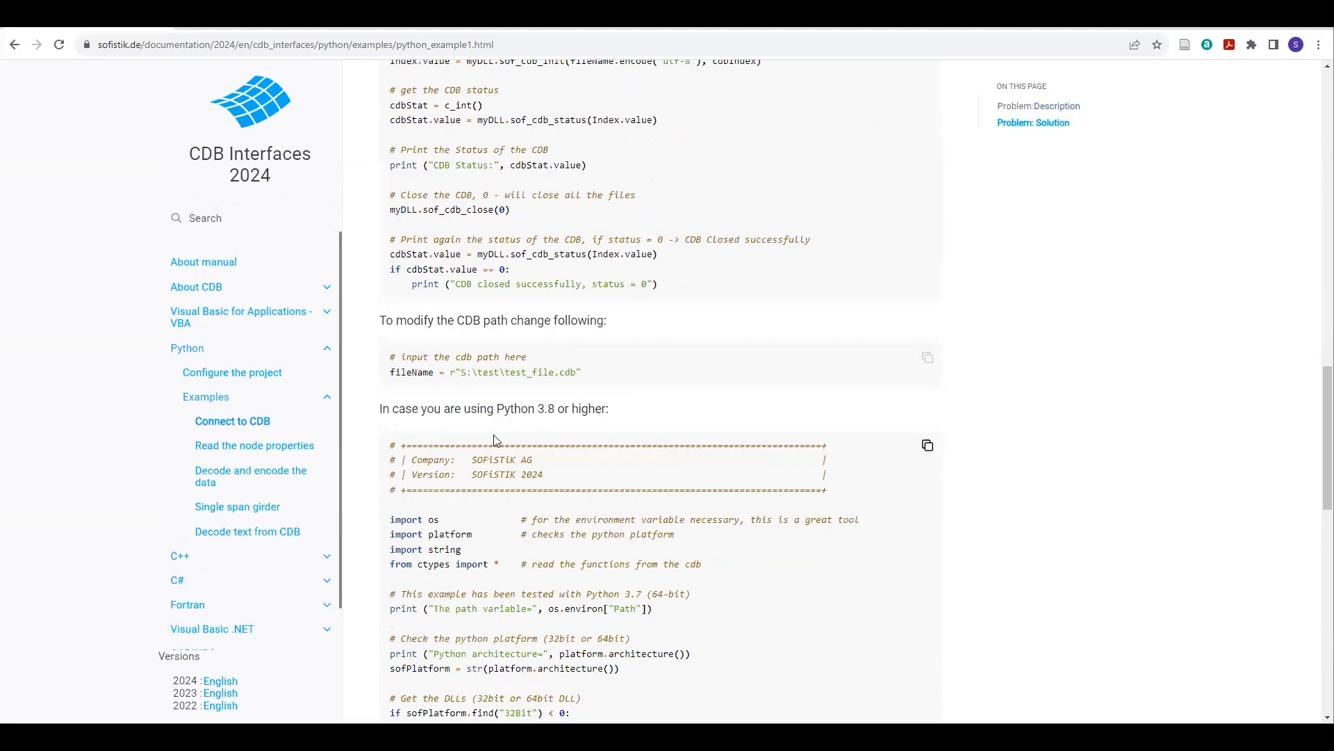
pyautogui.scroll(-3)
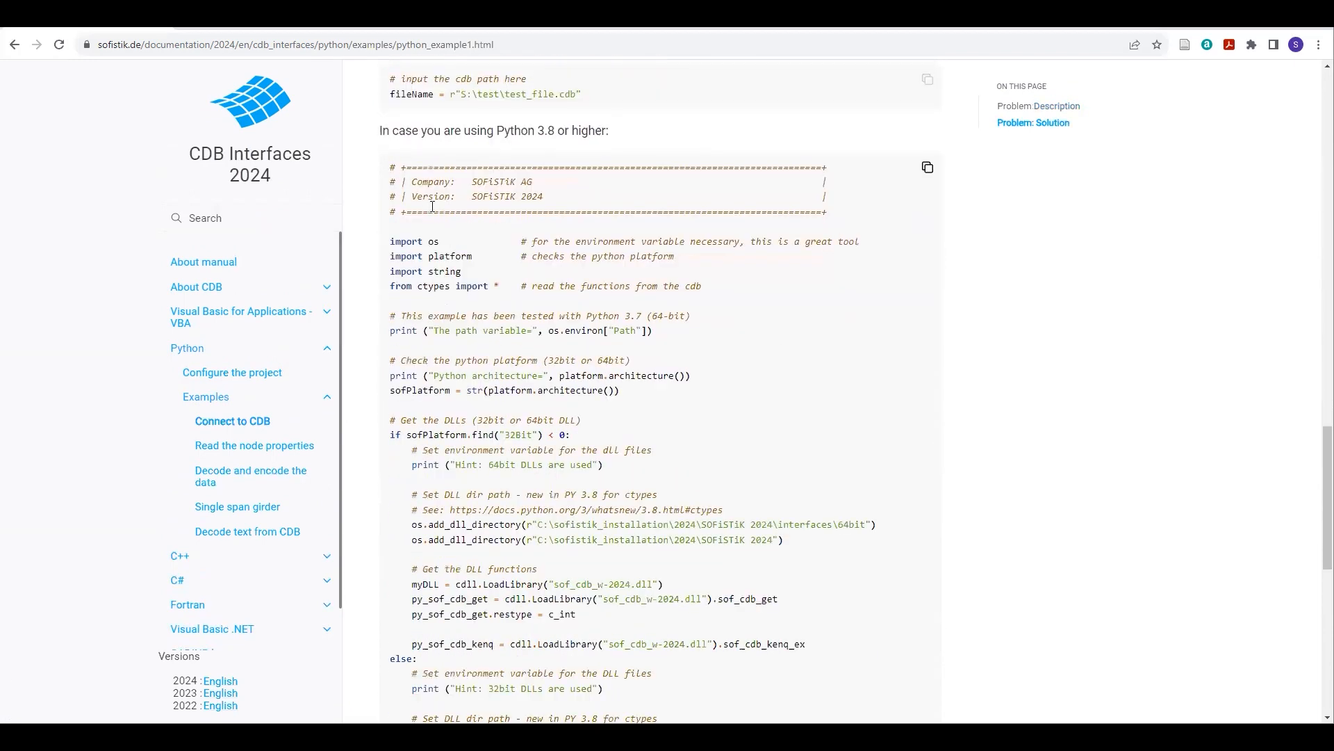
pyautogui.scroll(-3)
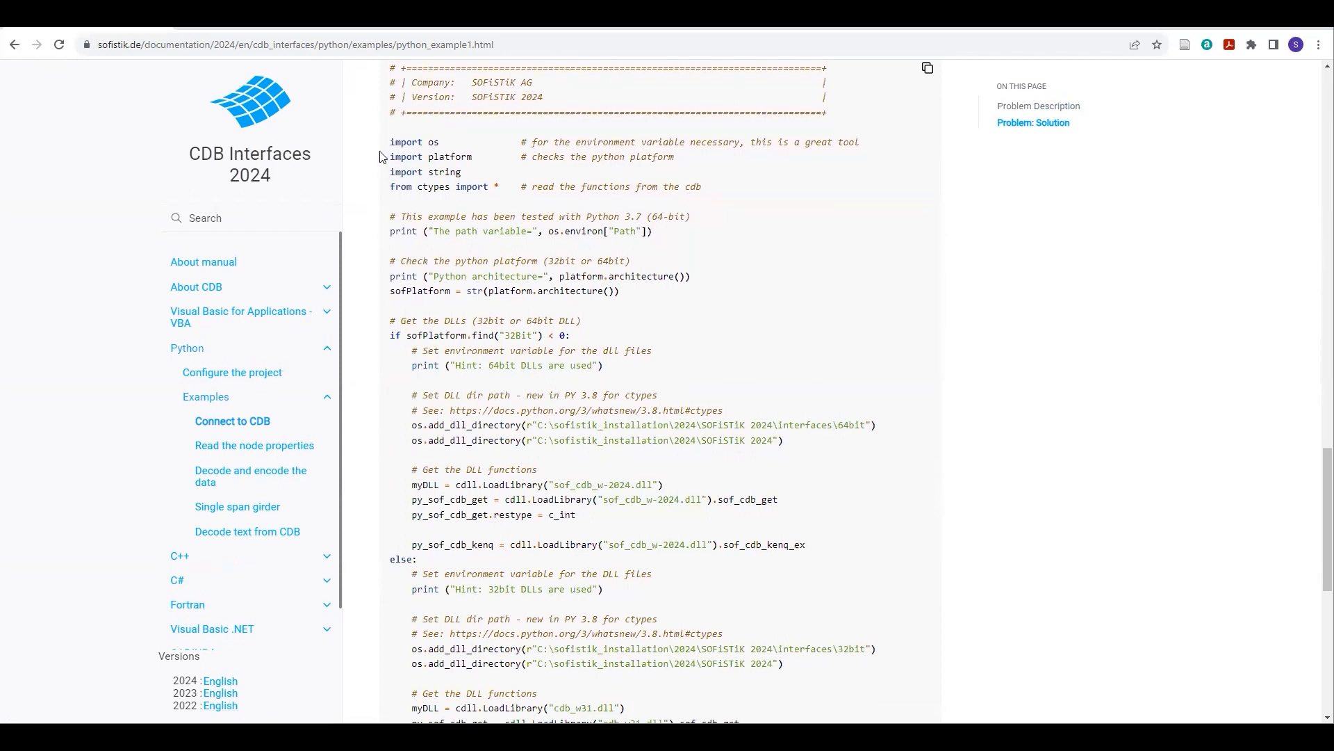
pyautogui.scroll(-3)
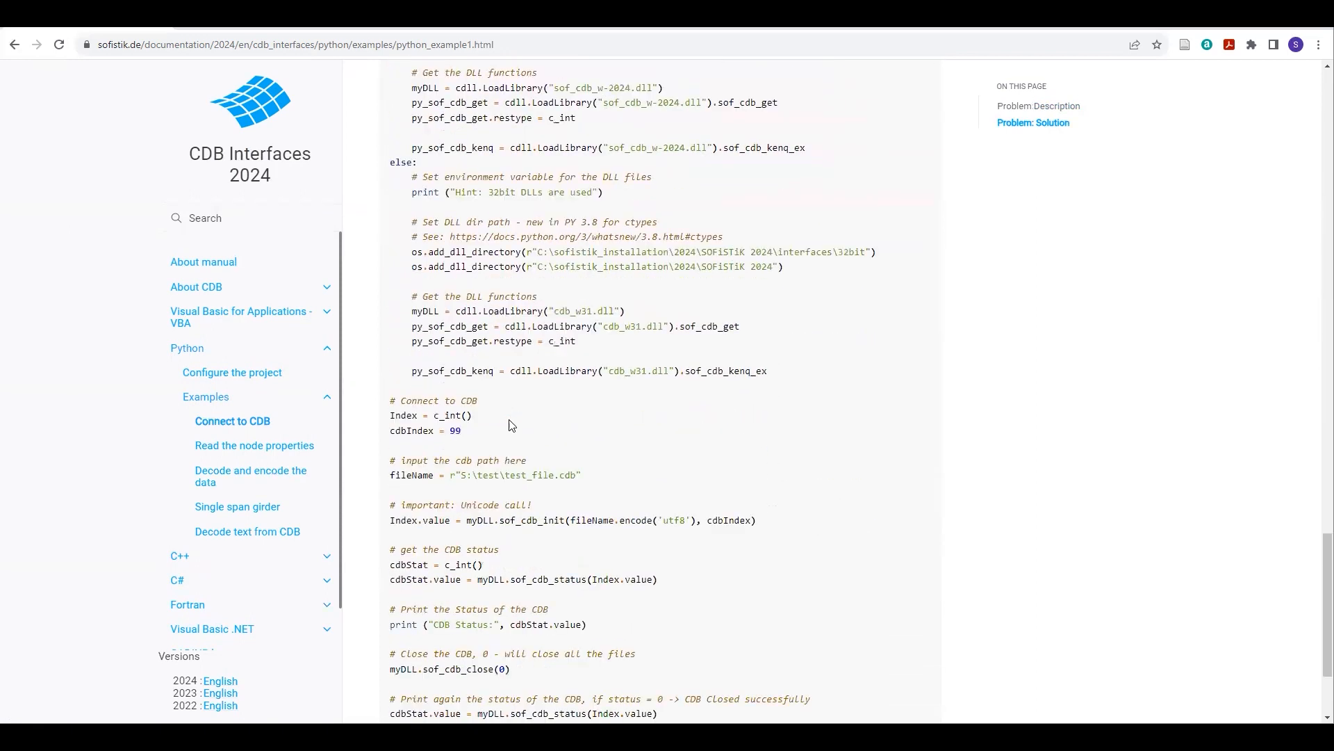
pyautogui.scroll(3)
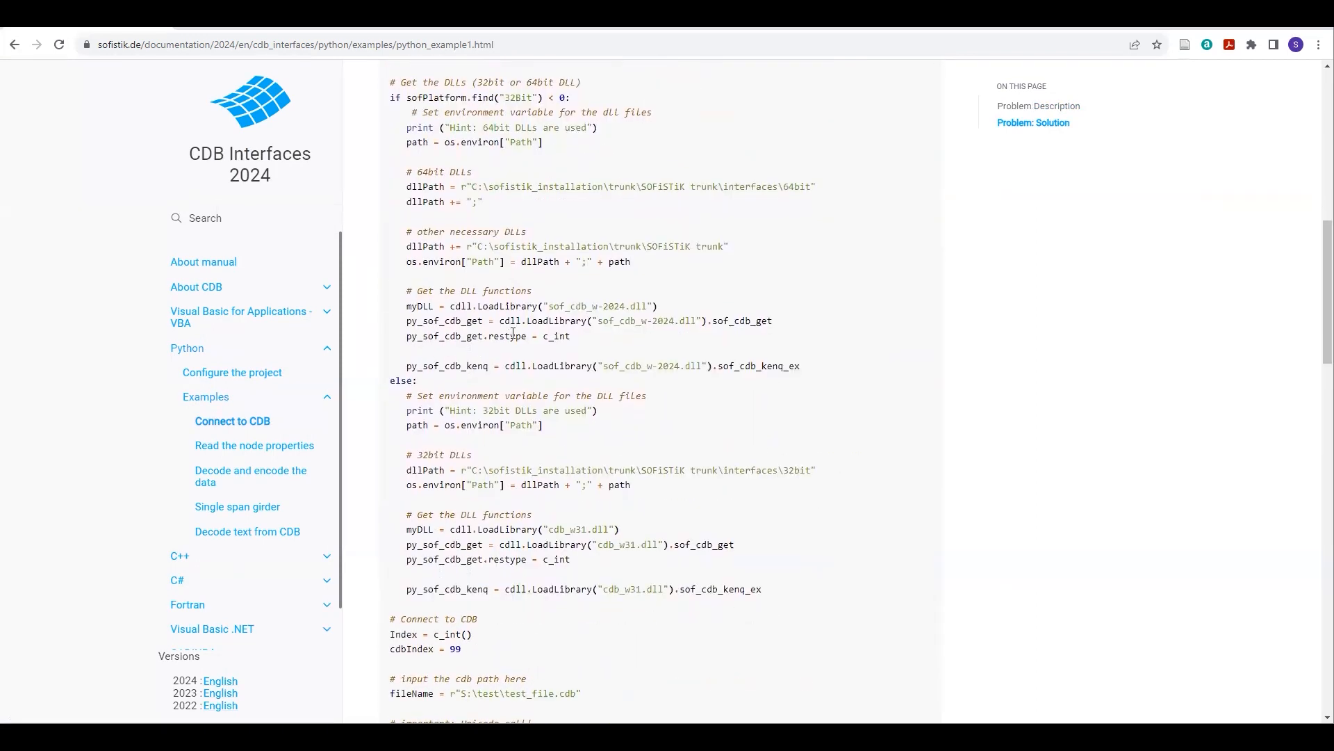
pyautogui.scroll(3)
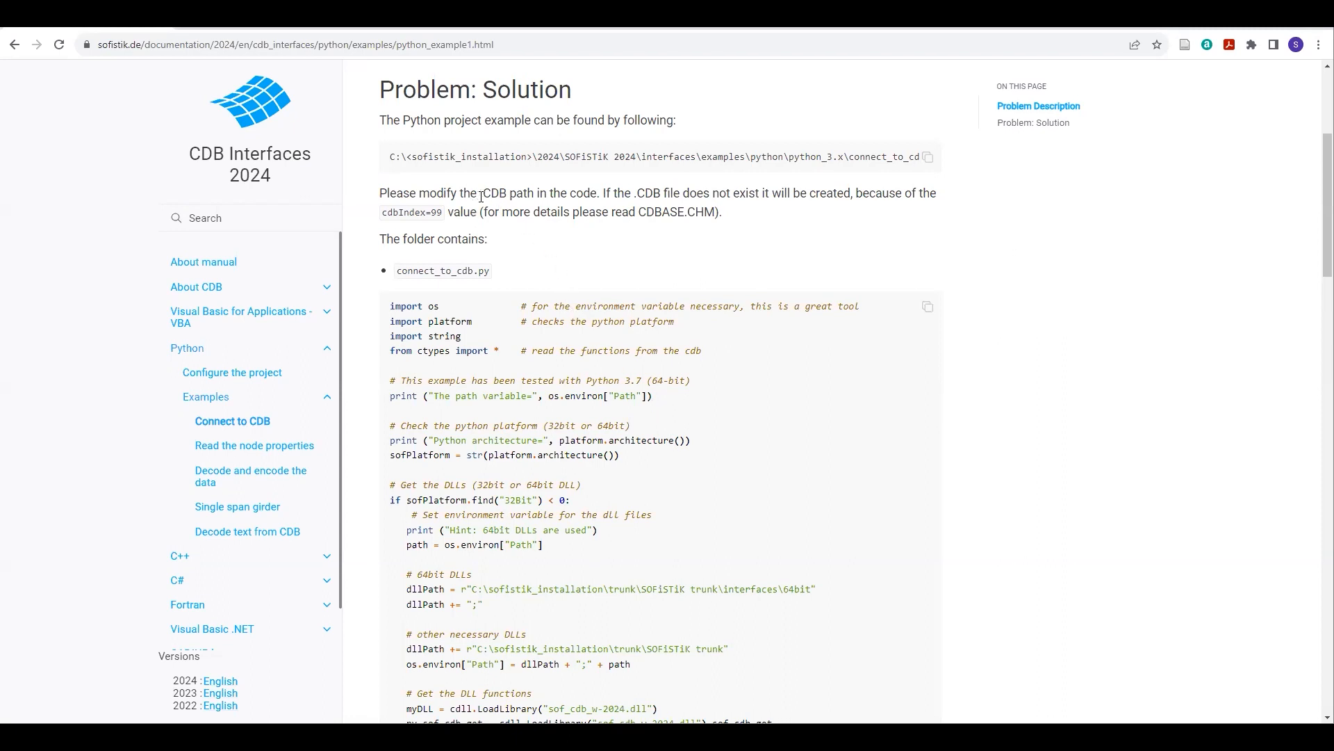
pyautogui.scroll(-3)
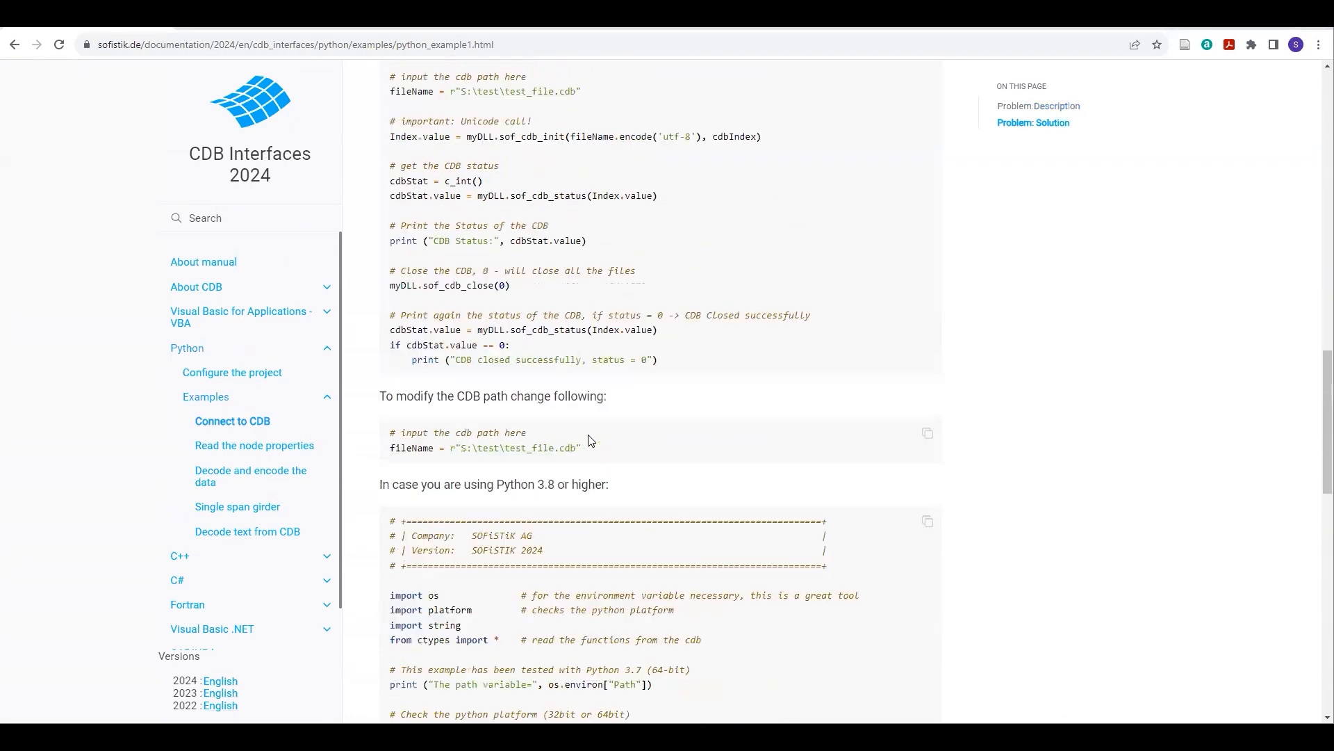
pyautogui.scroll(-3)
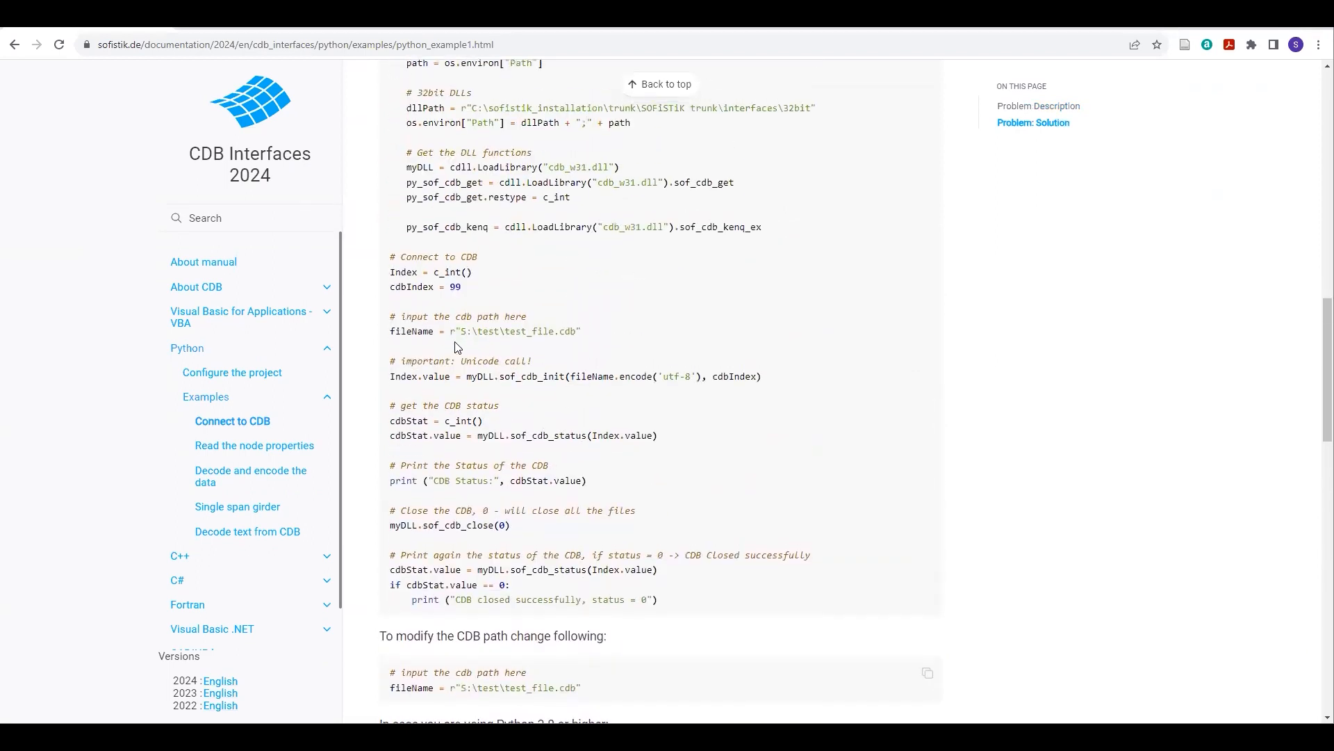
pyautogui.scroll(-3)
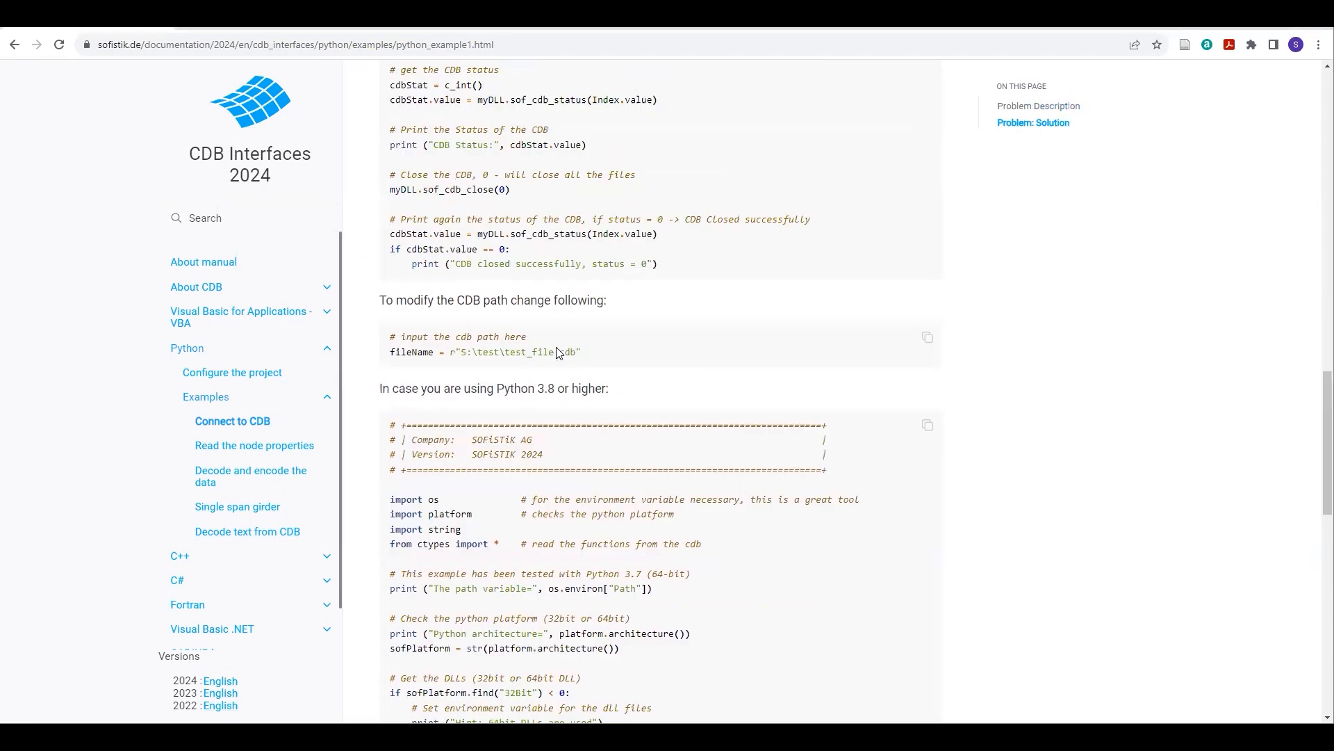
pyautogui.scroll(-3)
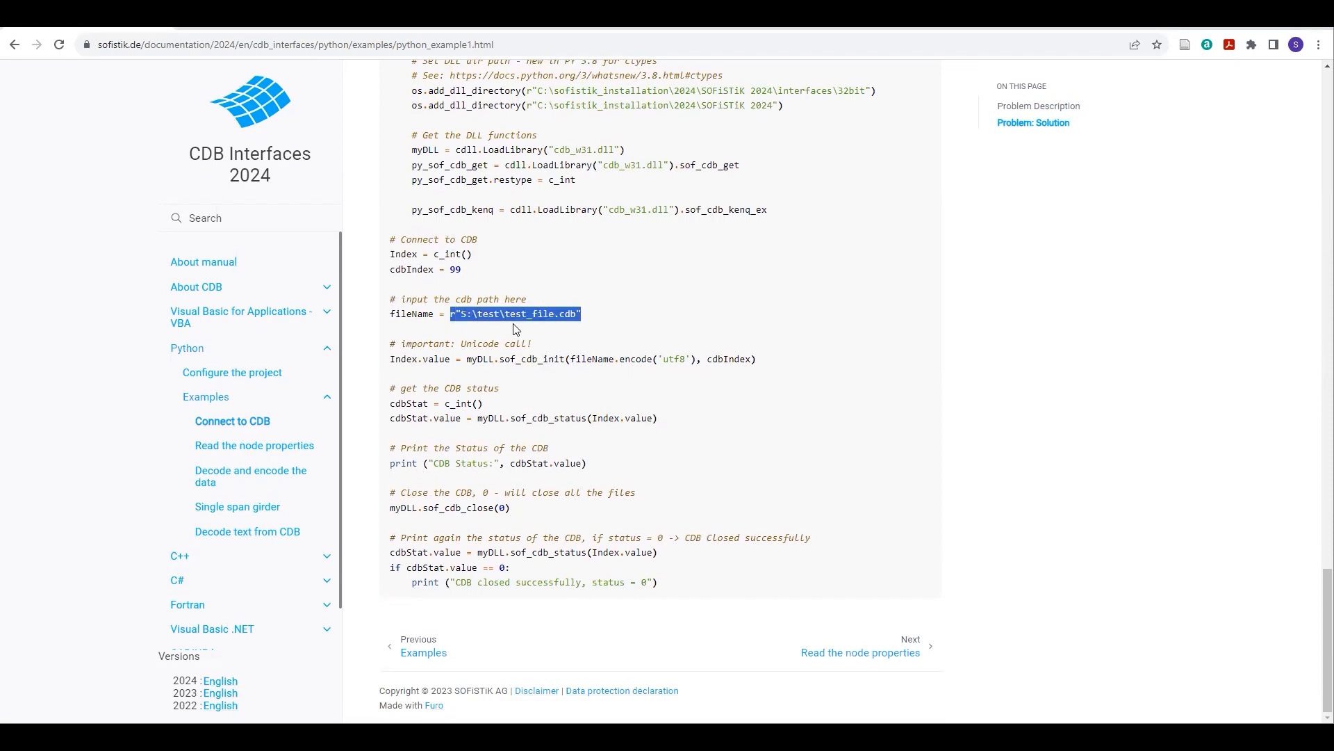
pyautogui.click(592, 321)
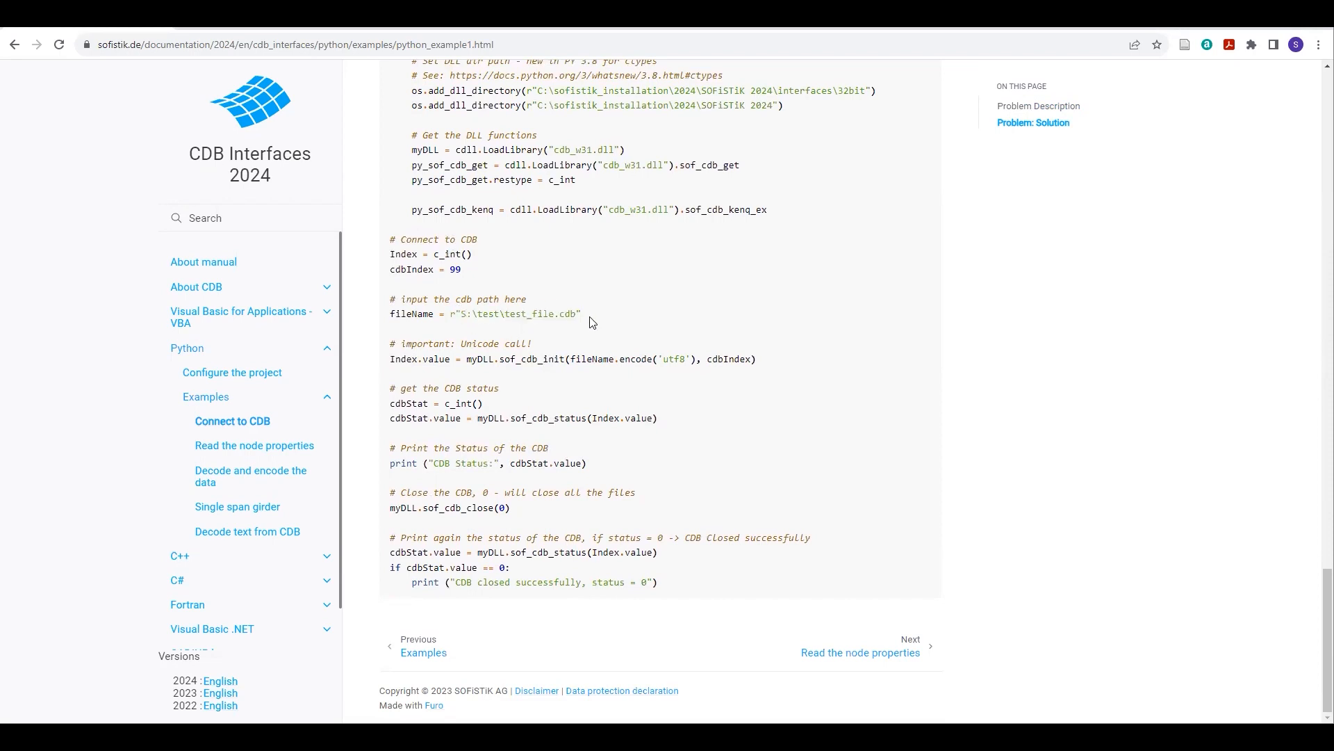
pyautogui.doubleClick(514, 312)
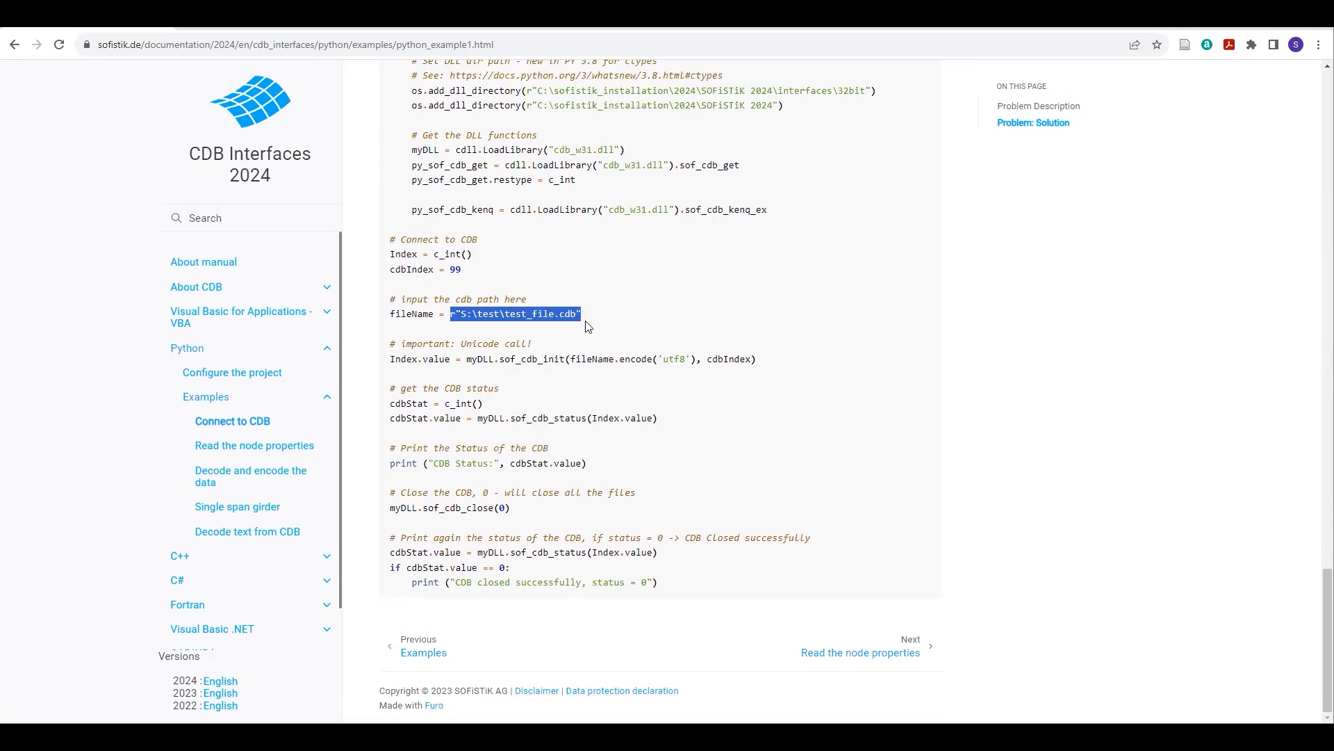
pyautogui.click(569, 330)
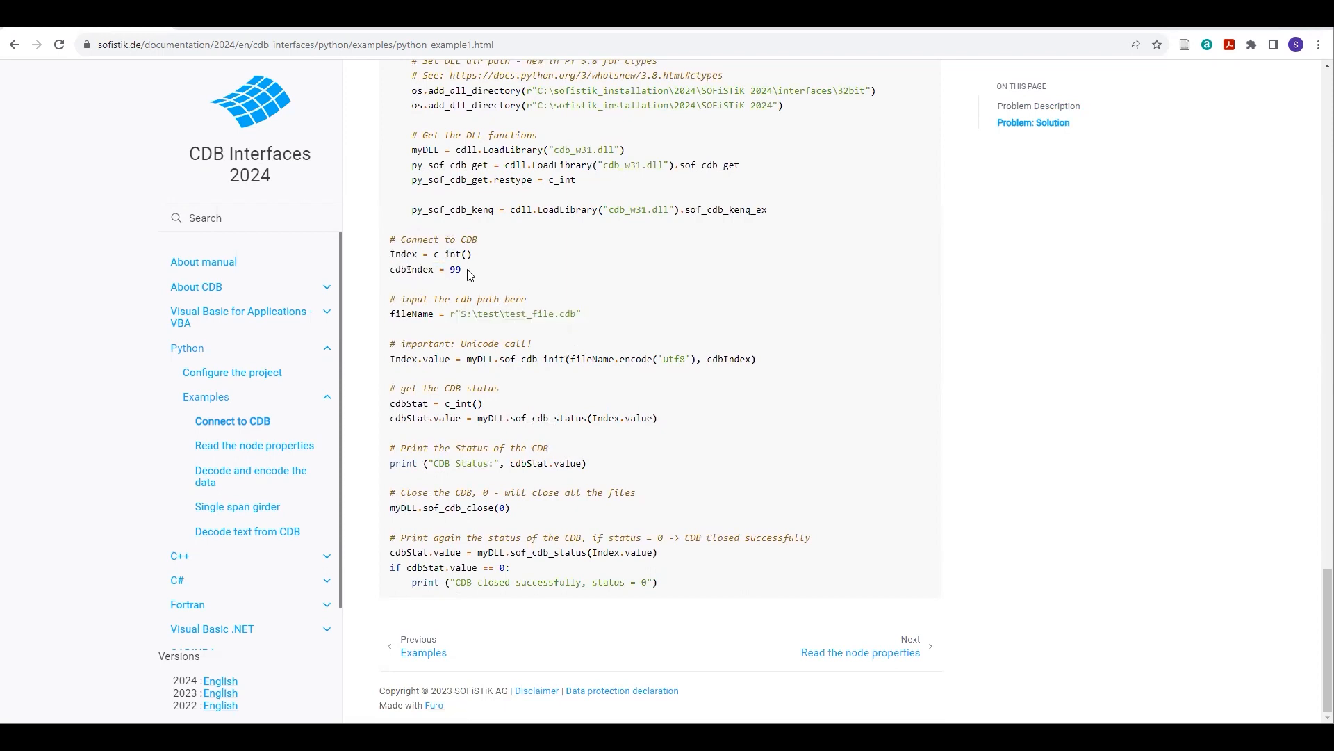
pyautogui.scroll(-3)
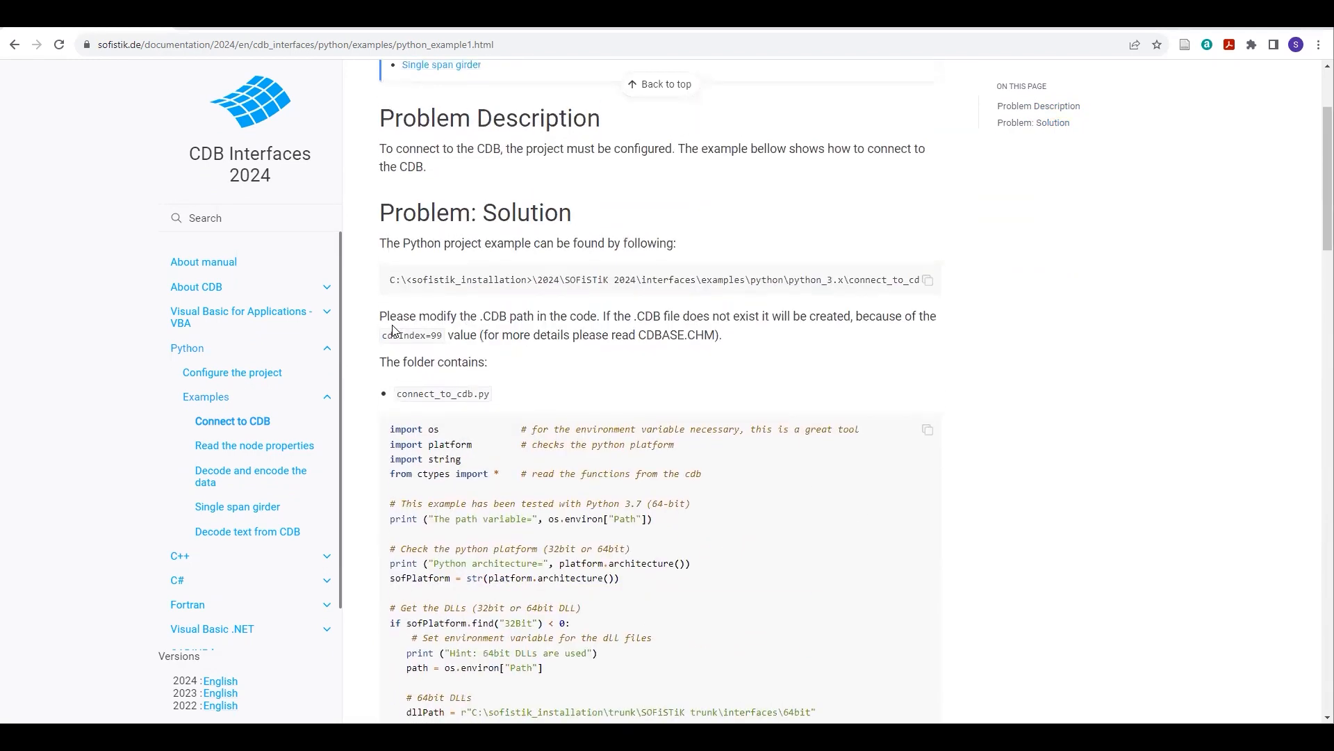
pyautogui.scroll(-3)
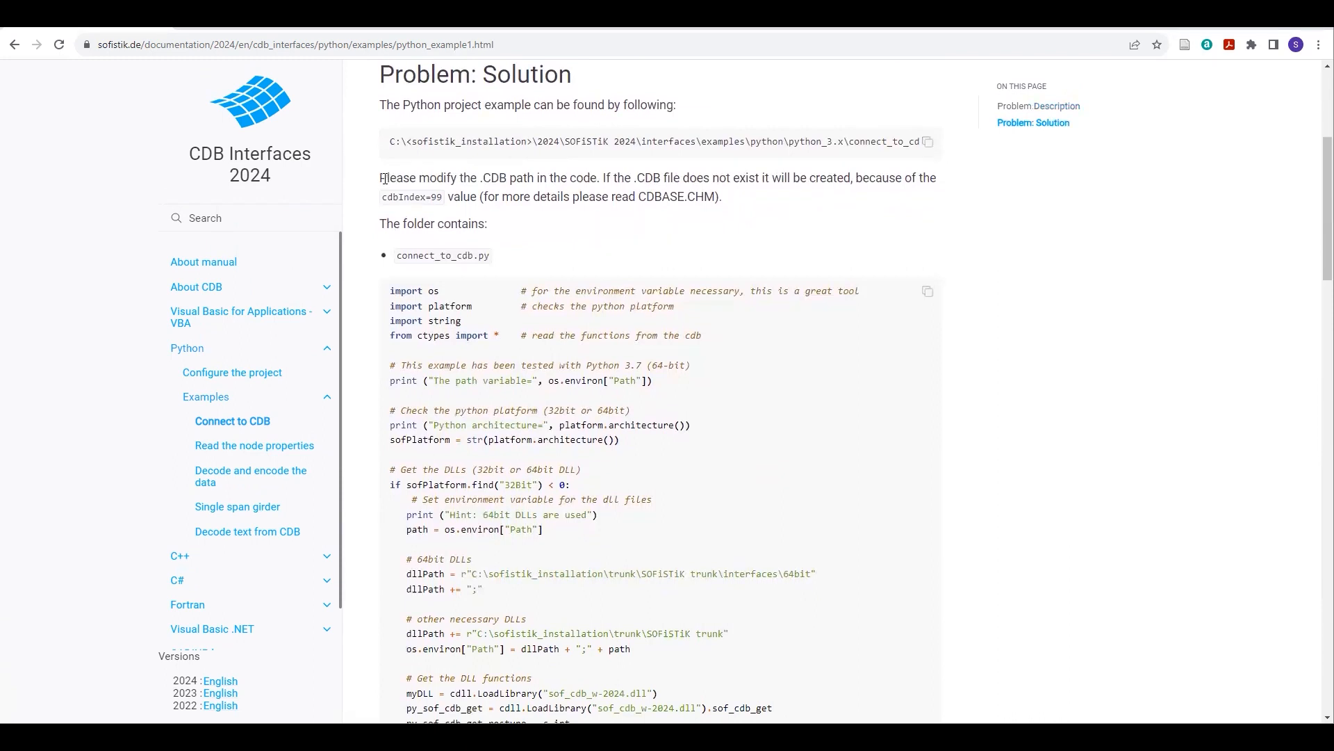
pyautogui.moveTo(380, 178); pyautogui.dragTo(528, 178)
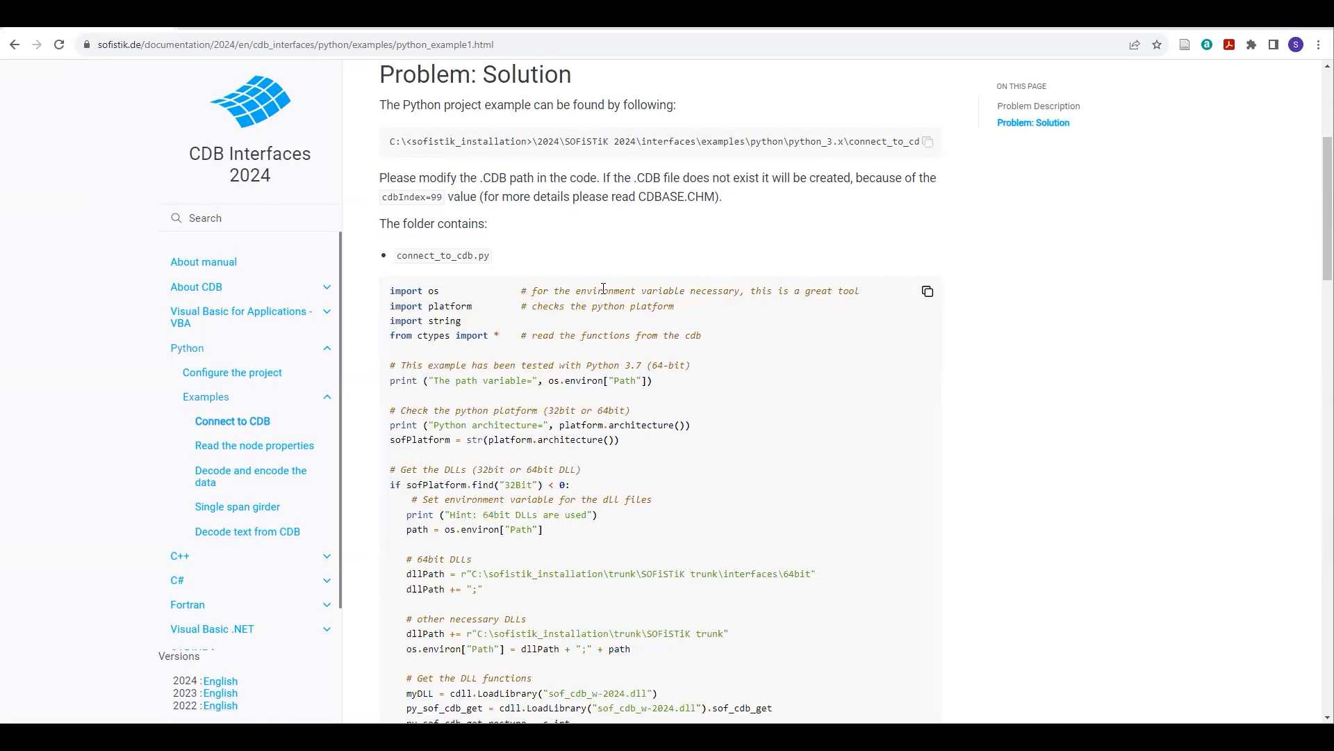
pyautogui.moveTo(600, 286)
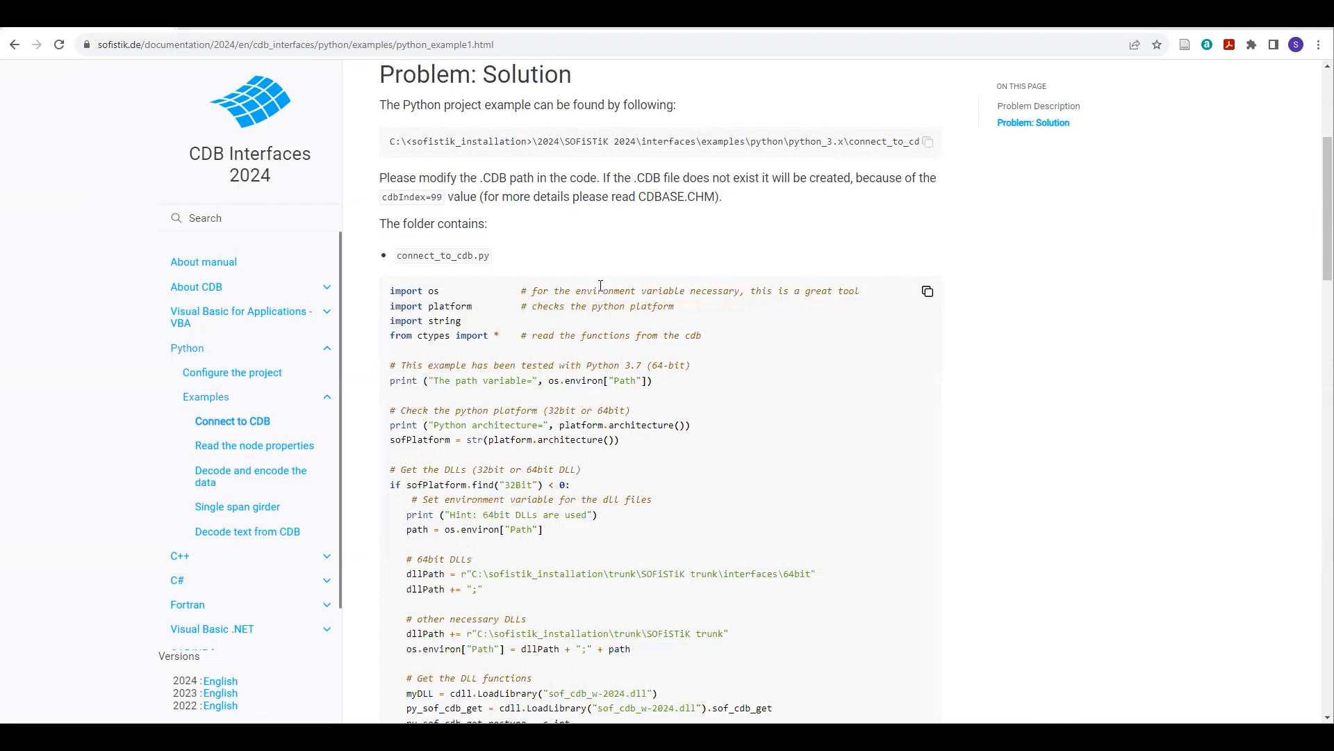
pyautogui.moveTo(628, 458)
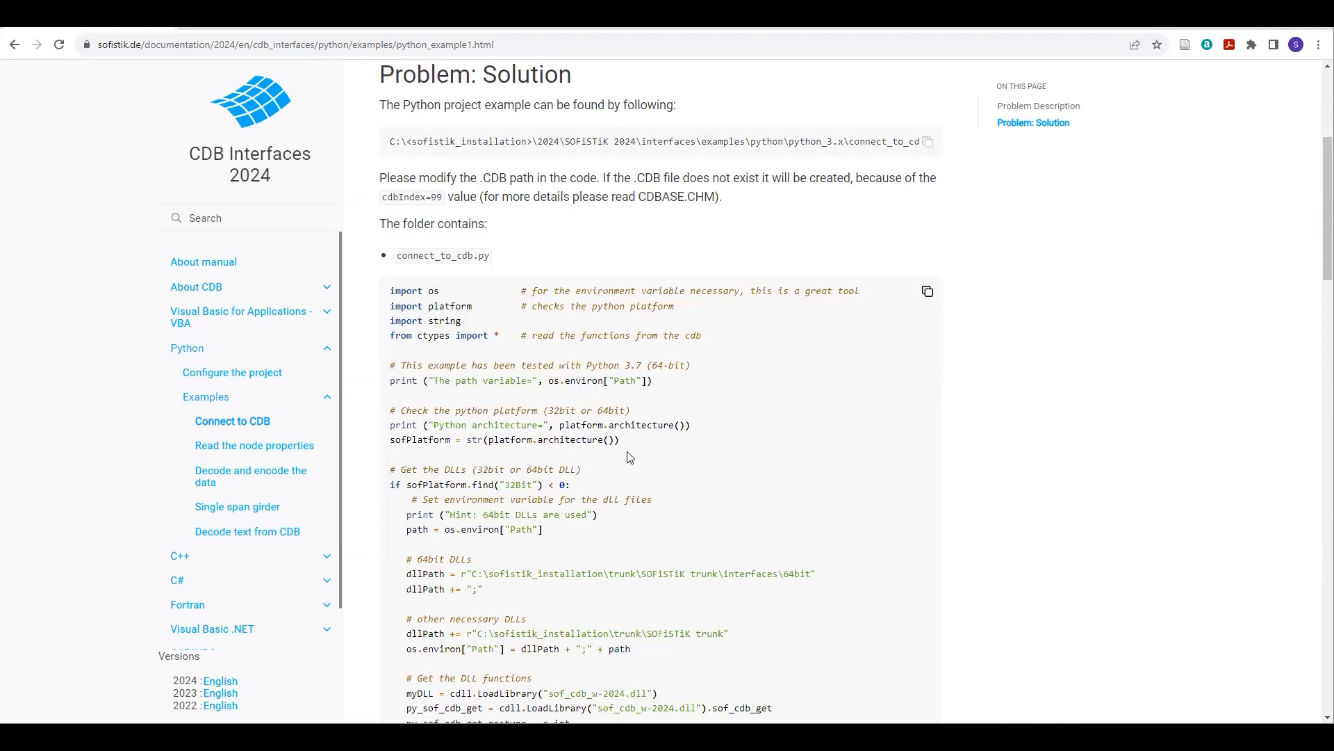
pyautogui.scroll(-3)
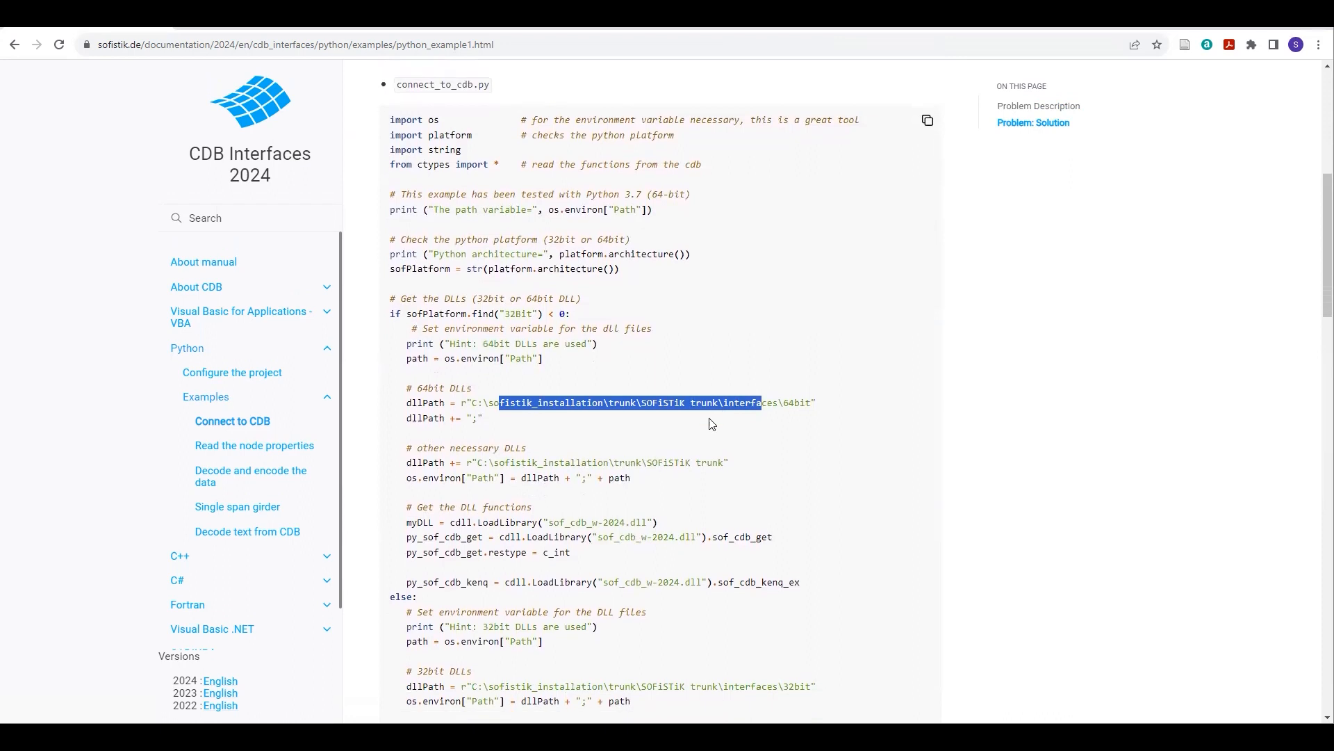
pyautogui.scroll(-3)
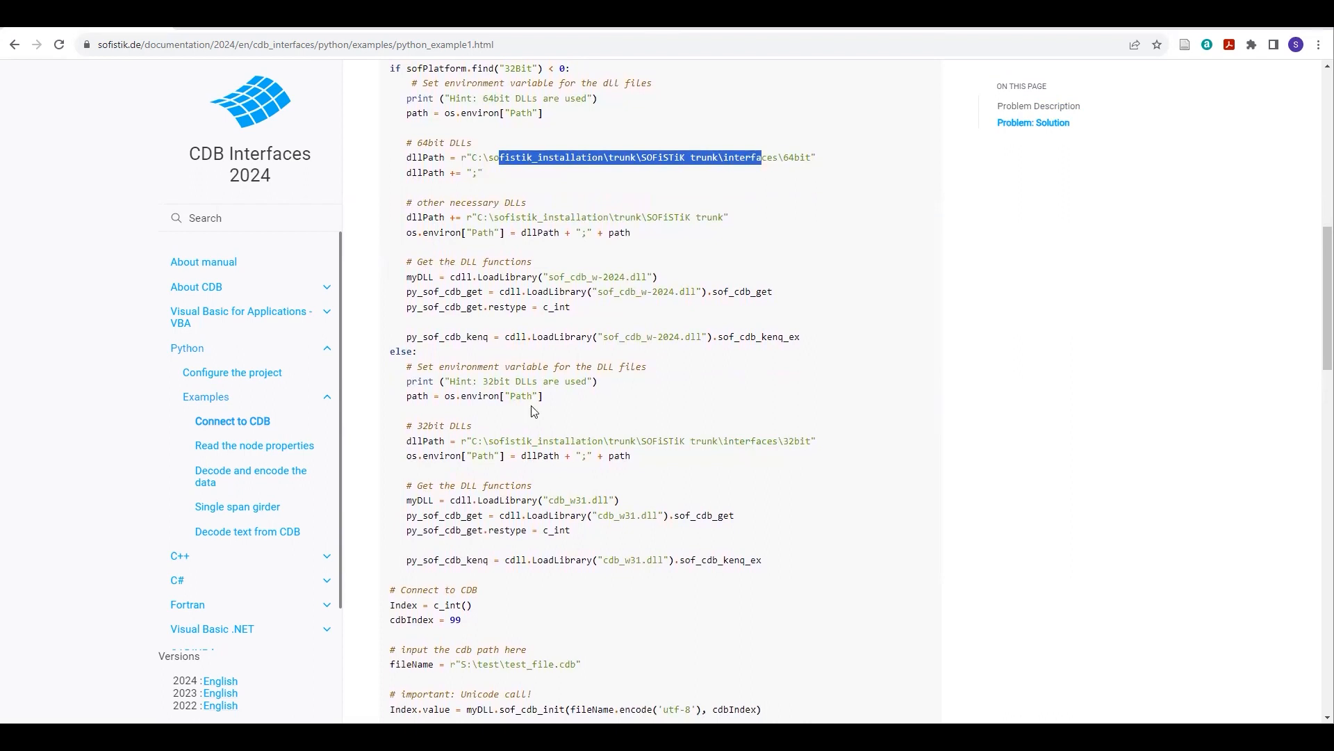
pyautogui.scroll(-3)
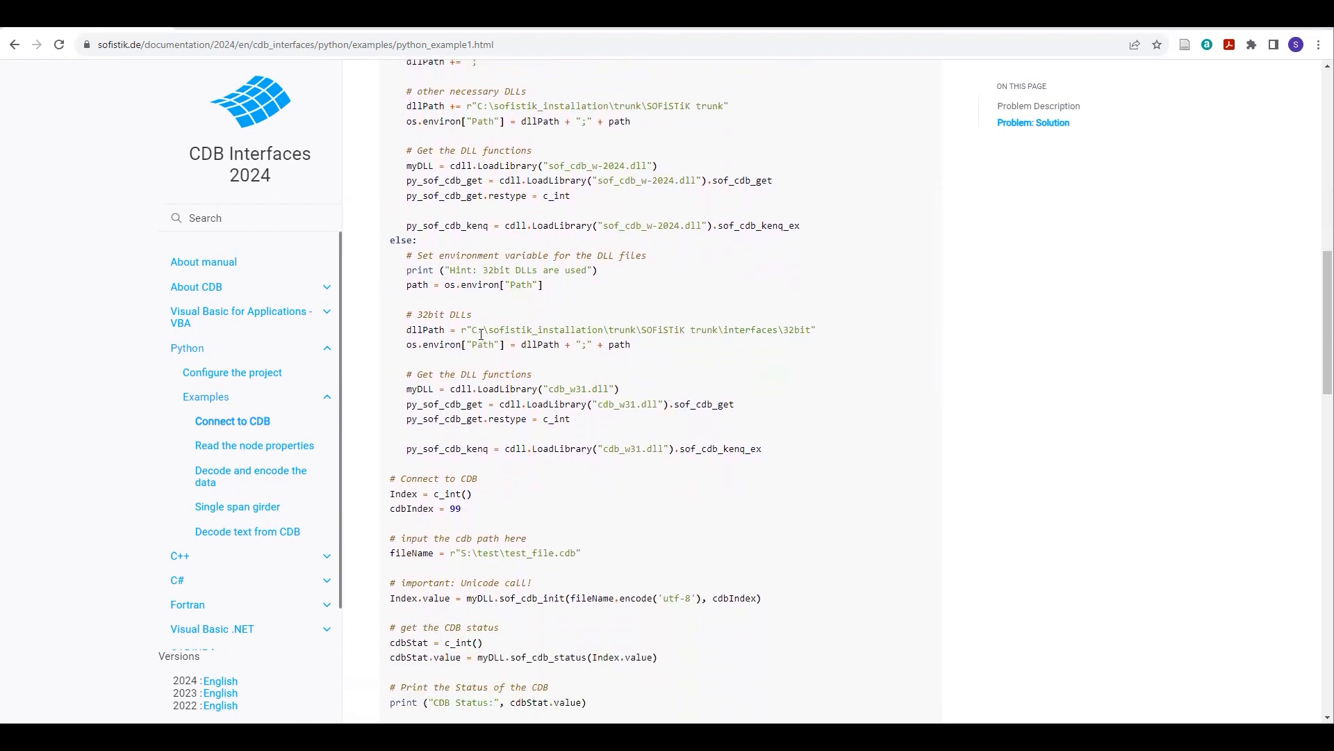
pyautogui.scroll(-3)
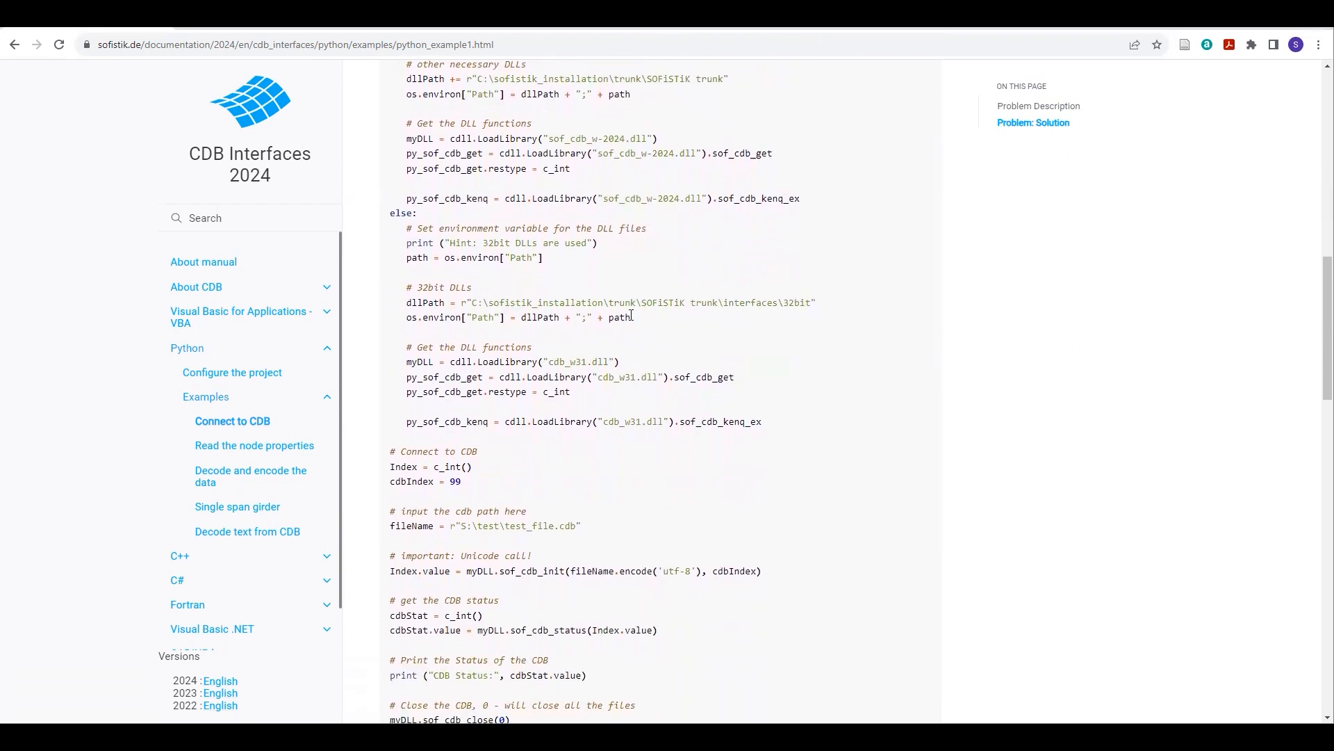
pyautogui.scroll(-3)
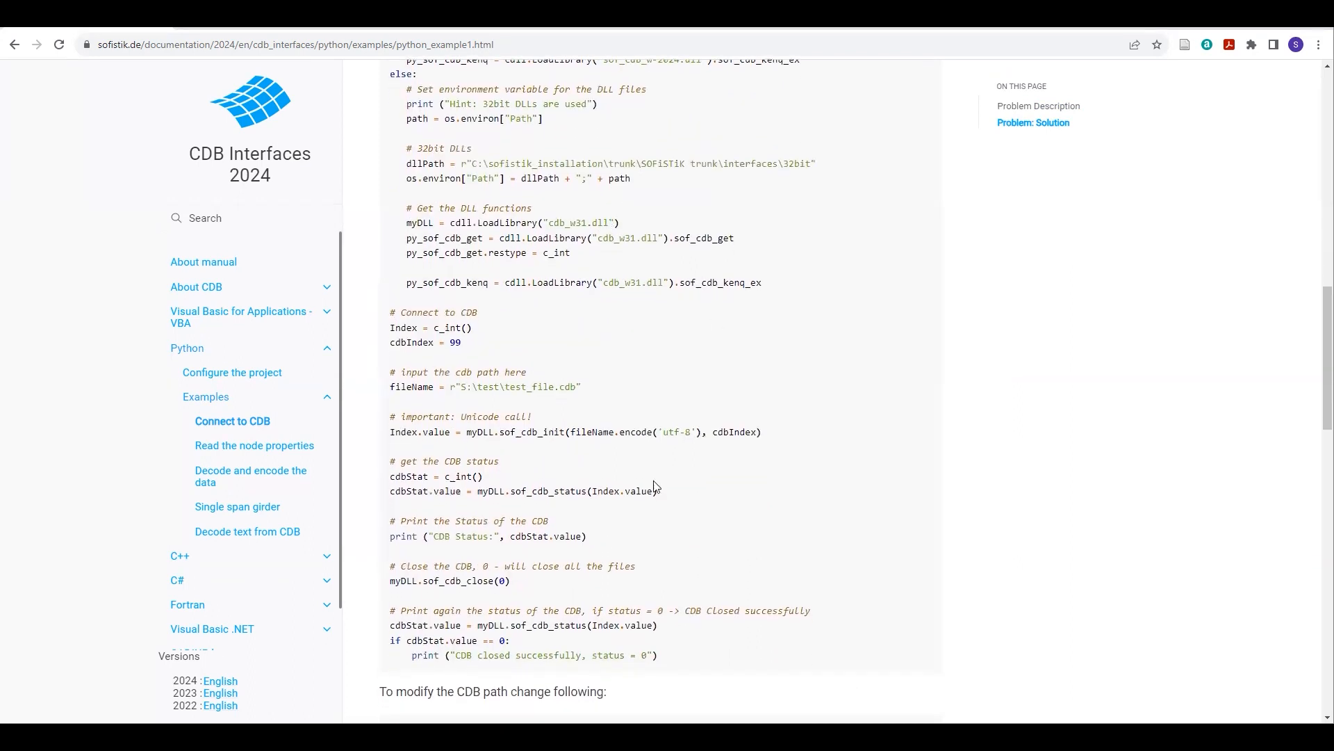
pyautogui.moveTo(659, 453)
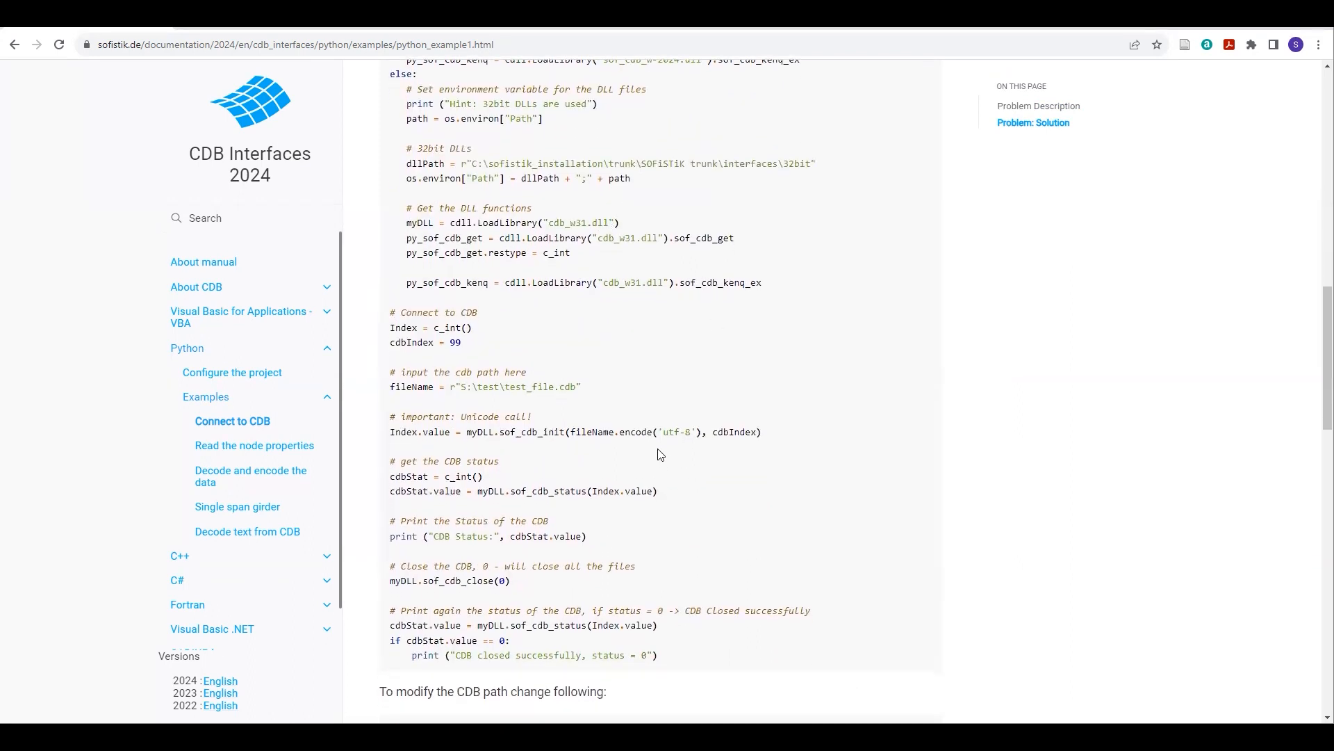